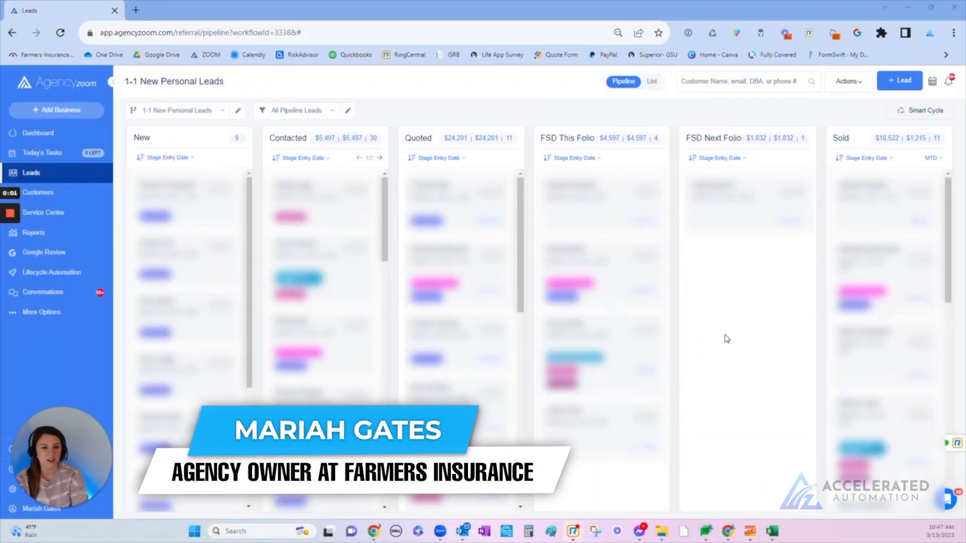
{"action": "mouse_move", "coordinate": [705, 338]}
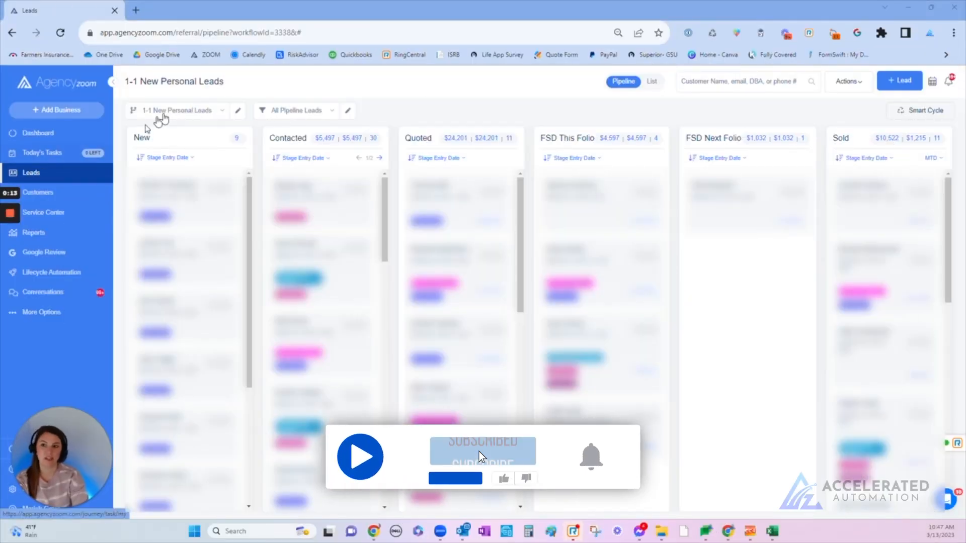
Narrow the pipeline leads filter so the board shows Contacted 3, Quoted 1, Sold 3.
{"action": "left_click", "coordinate": [178, 110]}
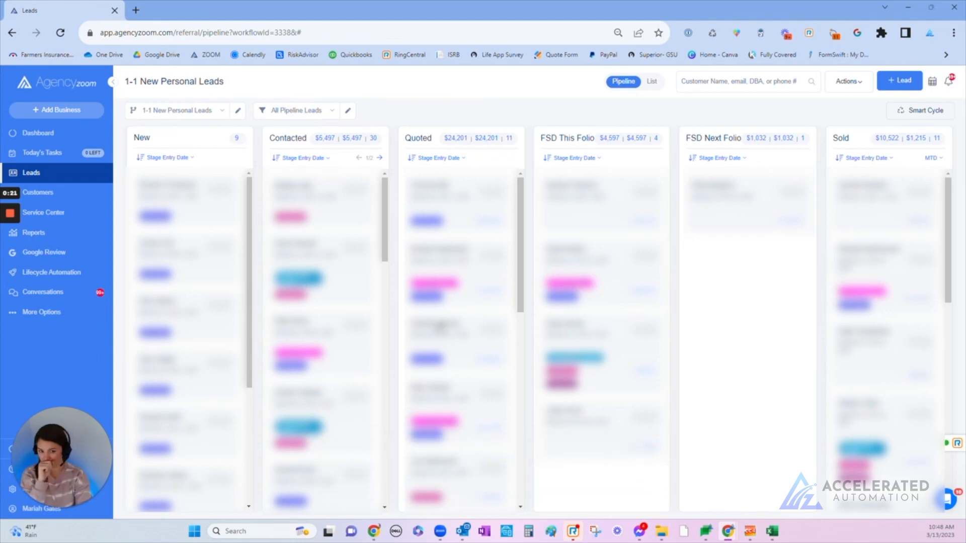
{"action": "mouse_move", "coordinate": [697, 321]}
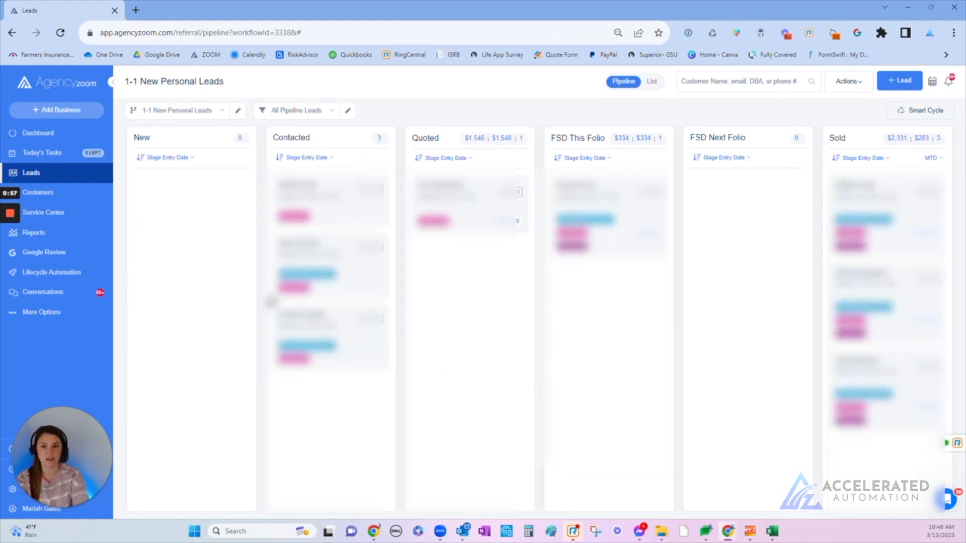
{"action": "mouse_move", "coordinate": [647, 277]}
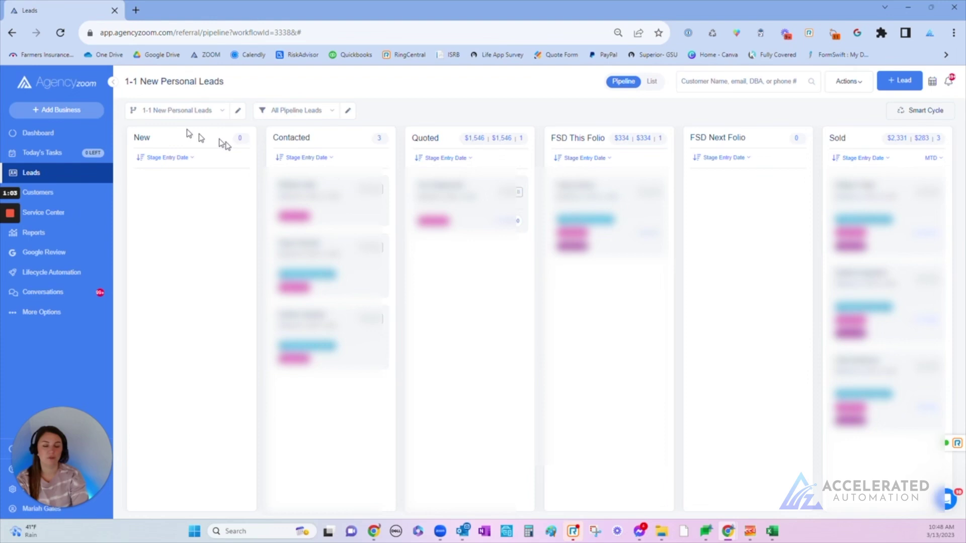
Switch the pipeline leads filter to show Contacted 15, Quoted 6, FSD This Folio 1, Sold 1.
{"action": "left_click", "coordinate": [179, 110]}
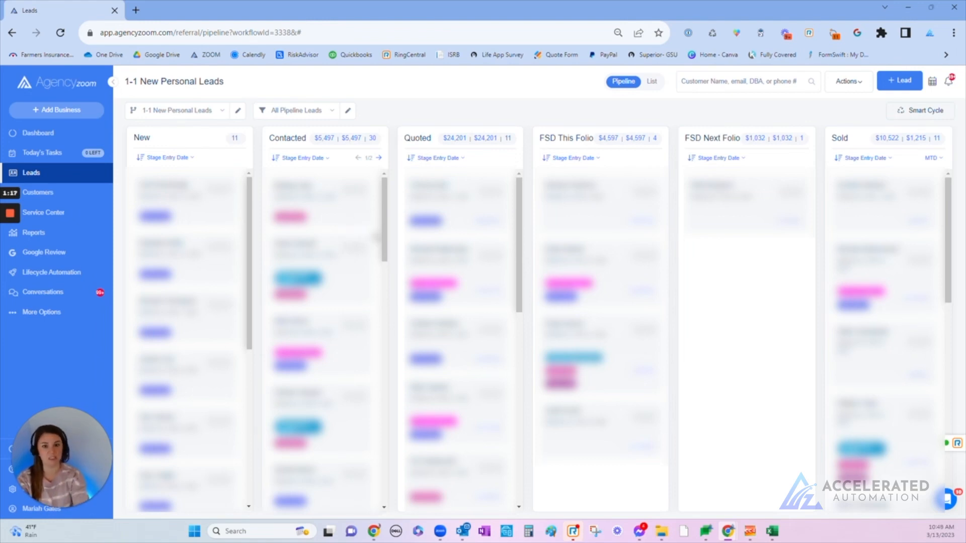
{"action": "mouse_move", "coordinate": [392, 239]}
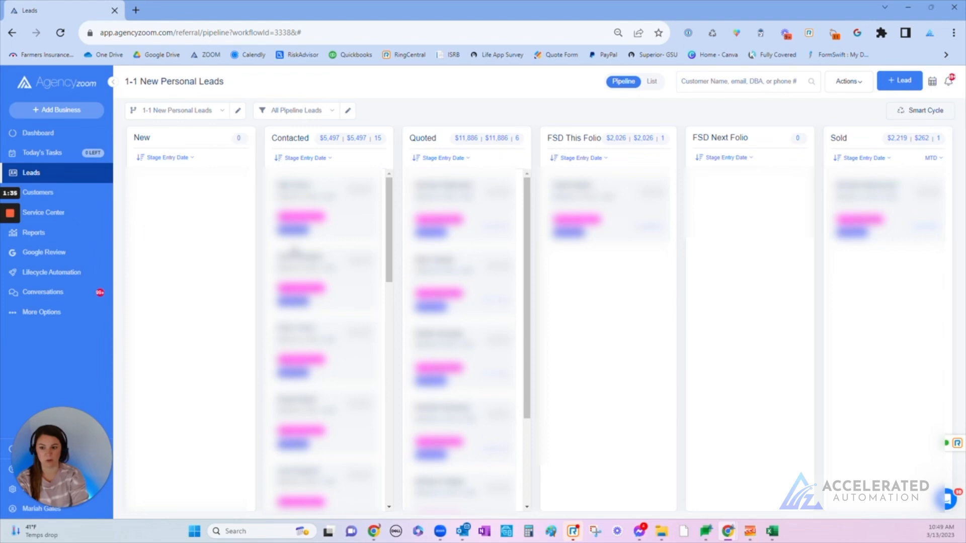
{"action": "mouse_move", "coordinate": [568, 160]}
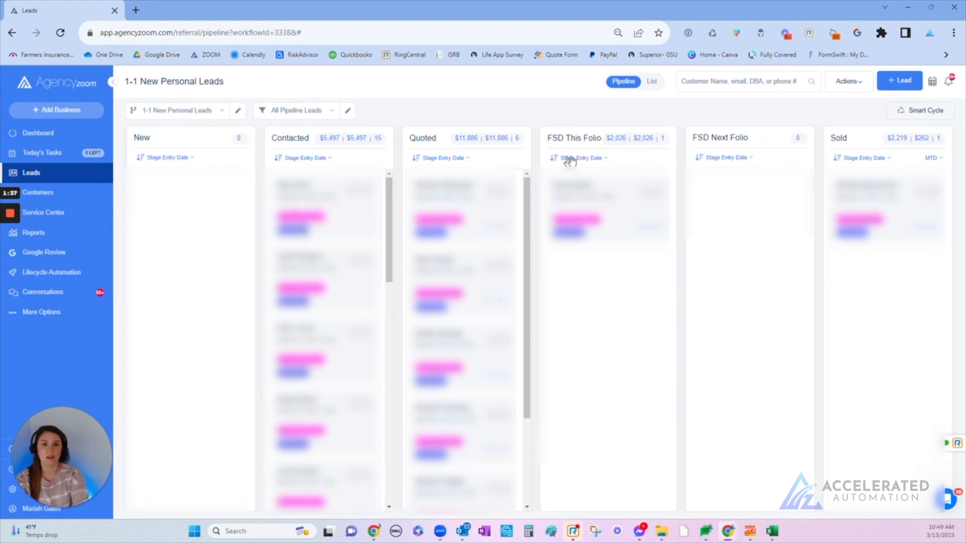
{"action": "mouse_move", "coordinate": [384, 141]}
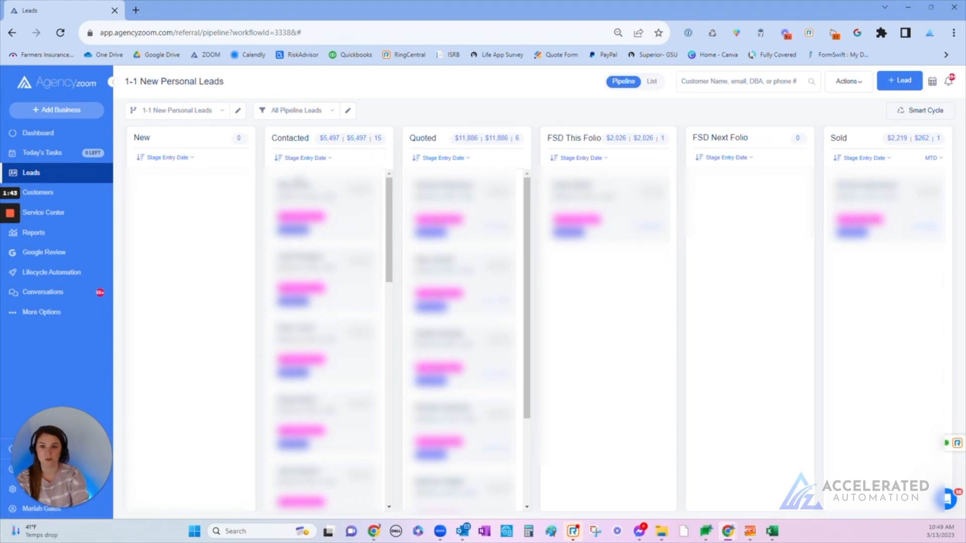
Open a lead's activities, view the risk profile notes PDF, and download the home risk profile.
{"action": "left_click", "coordinate": [868, 218]}
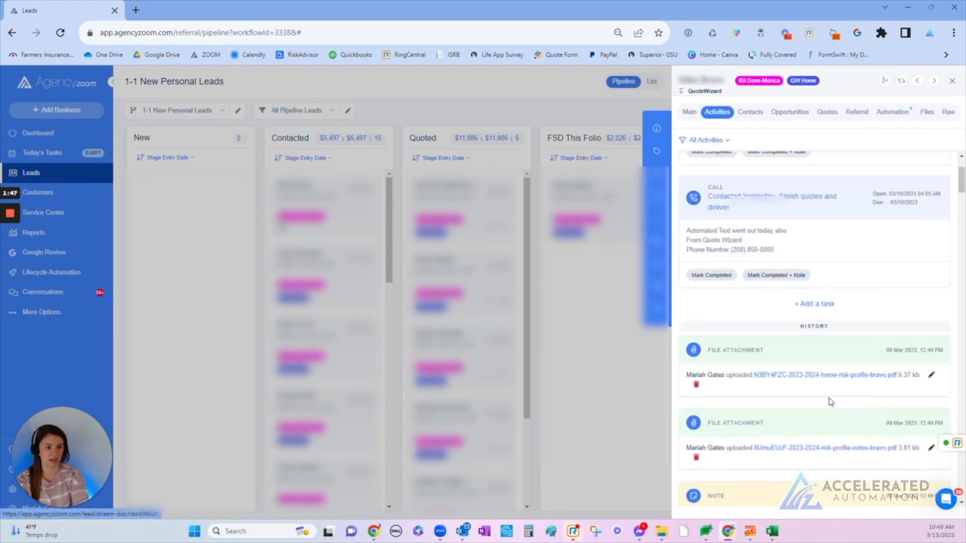
{"action": "scroll", "scroll_direction": "down", "scroll_amount": 3}
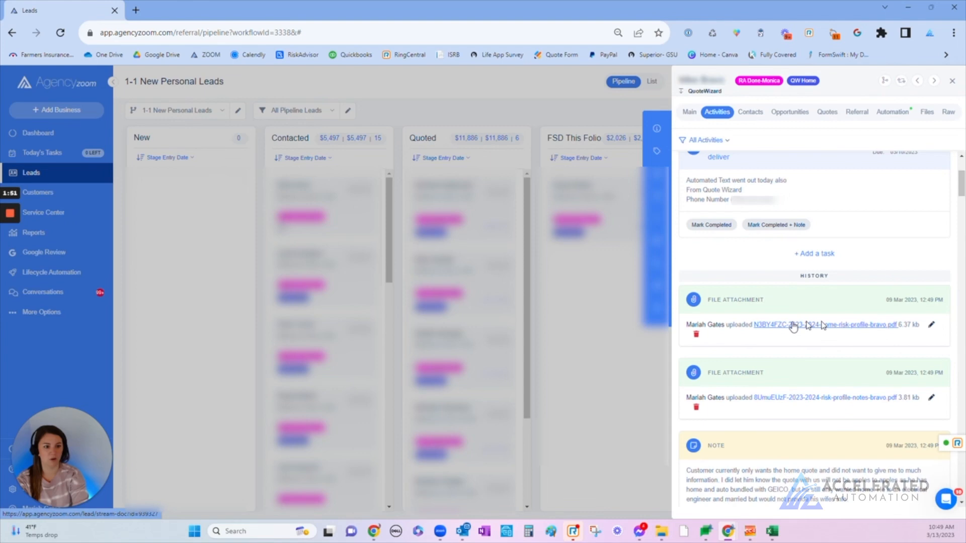
{"action": "mouse_move", "coordinate": [815, 327]}
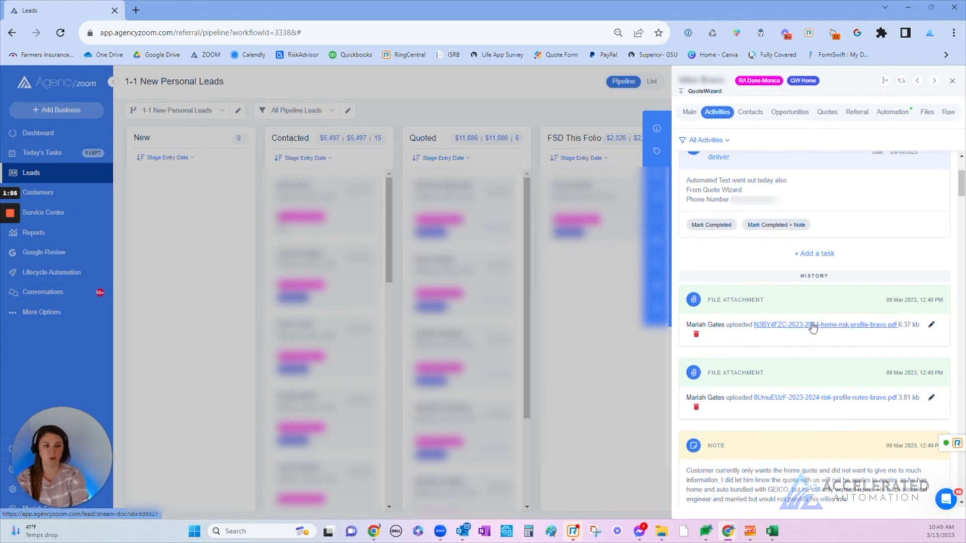
{"action": "mouse_move", "coordinate": [795, 394]}
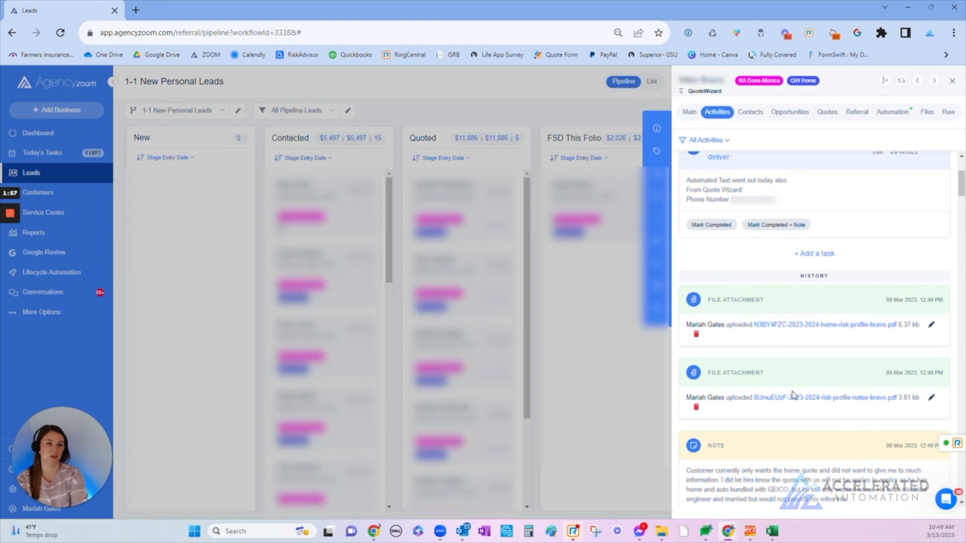
{"action": "mouse_move", "coordinate": [834, 378]}
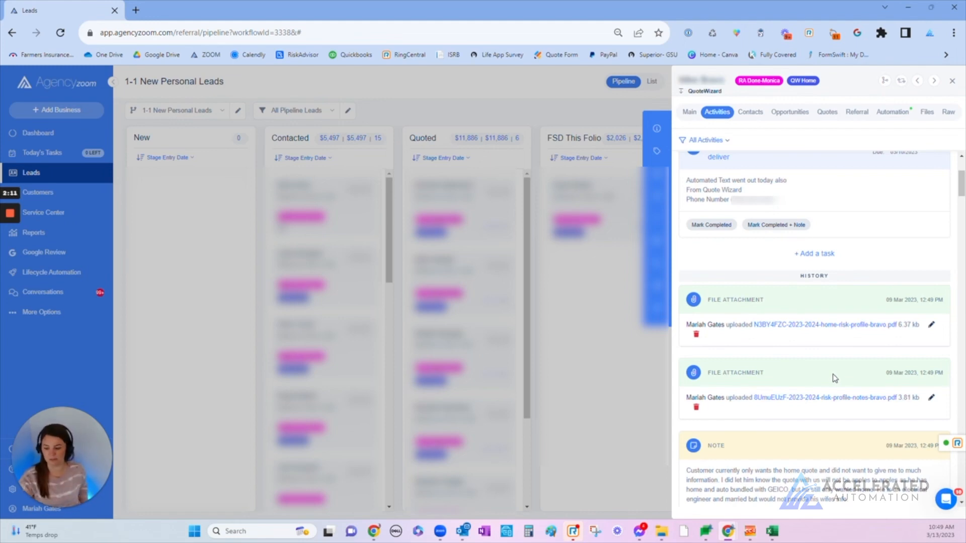
{"action": "mouse_move", "coordinate": [828, 397]}
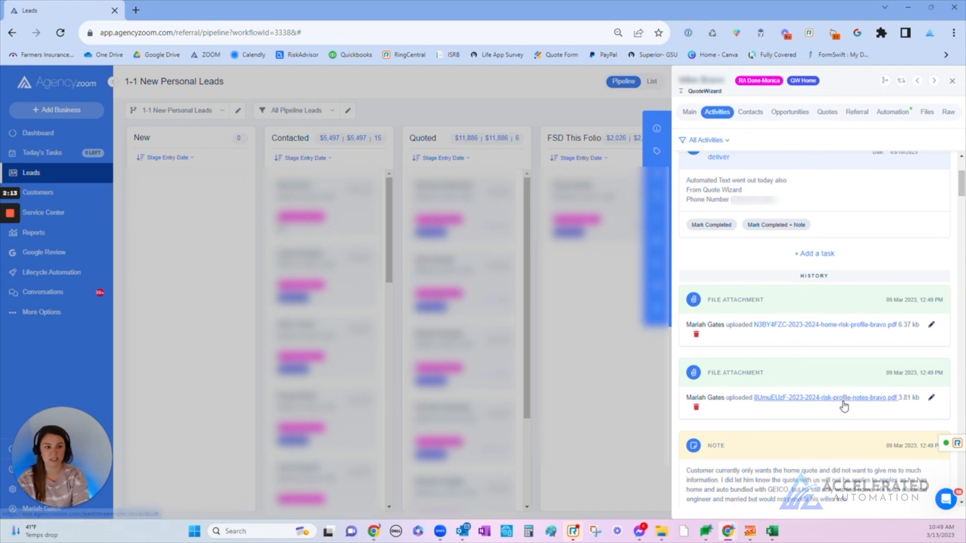
{"action": "left_click", "coordinate": [828, 397]}
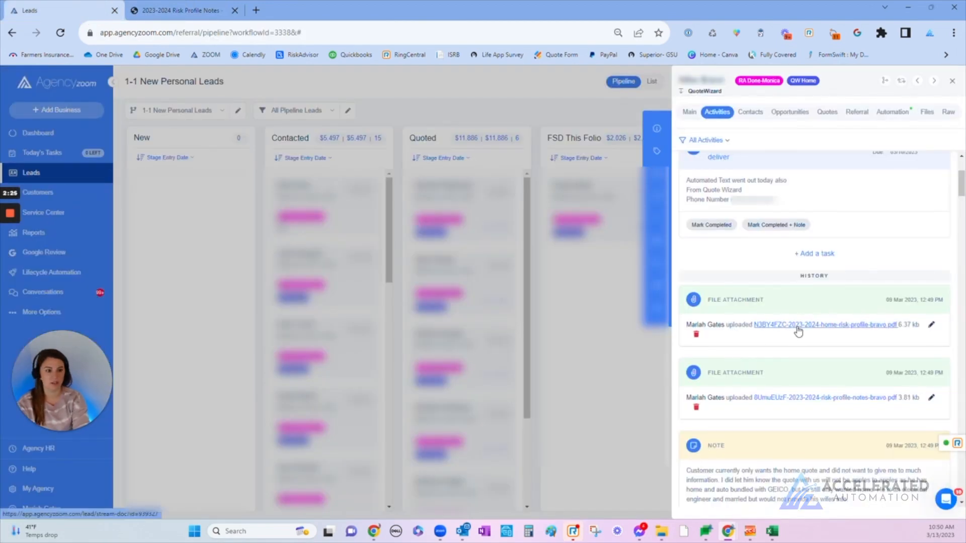
{"action": "left_click", "coordinate": [824, 324]}
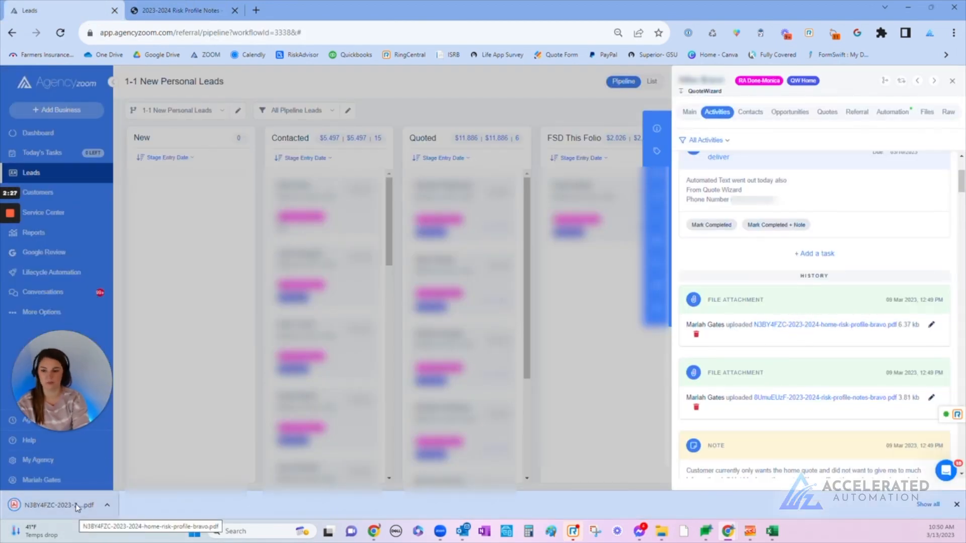
Open the downloaded 2023-2024 Home Risk Profile - Bravo PDF and scroll through both pages.
{"action": "left_click", "coordinate": [56, 505]}
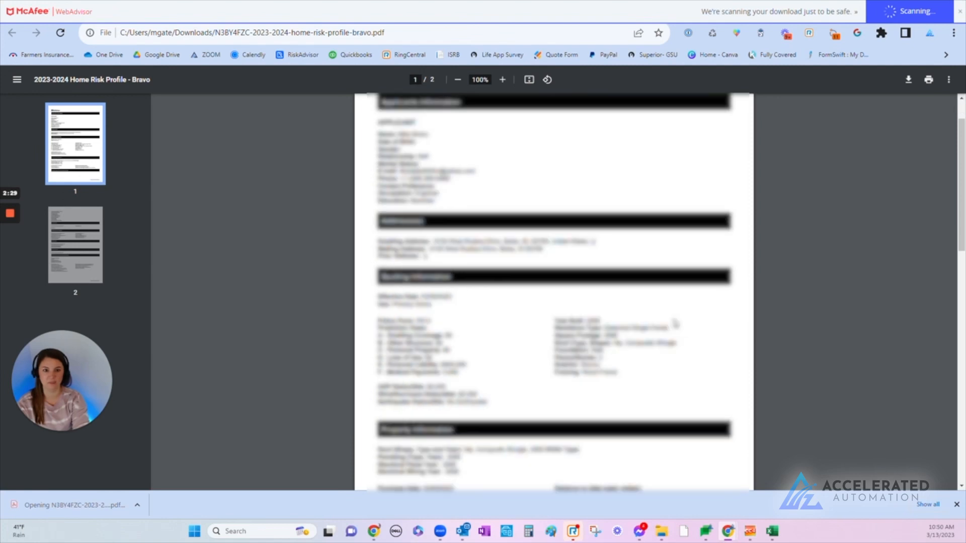
{"action": "scroll", "scroll_direction": "down", "scroll_amount": 3}
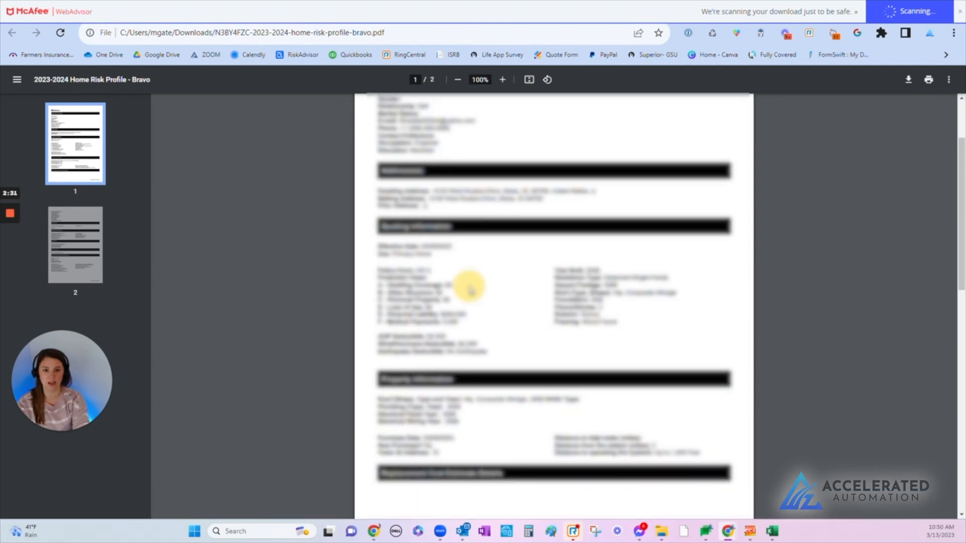
{"action": "scroll", "scroll_direction": "down", "scroll_amount": 3}
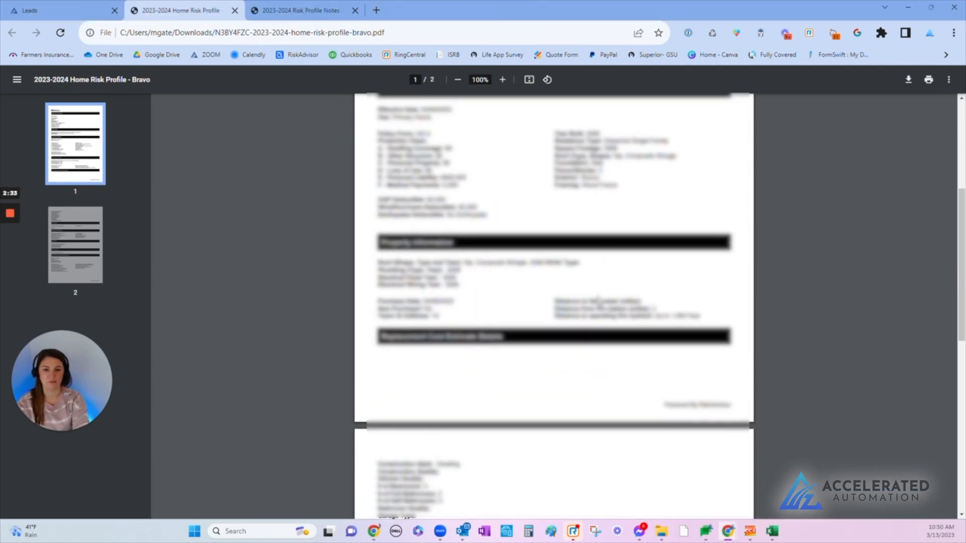
{"action": "scroll", "scroll_direction": "down", "scroll_amount": 3}
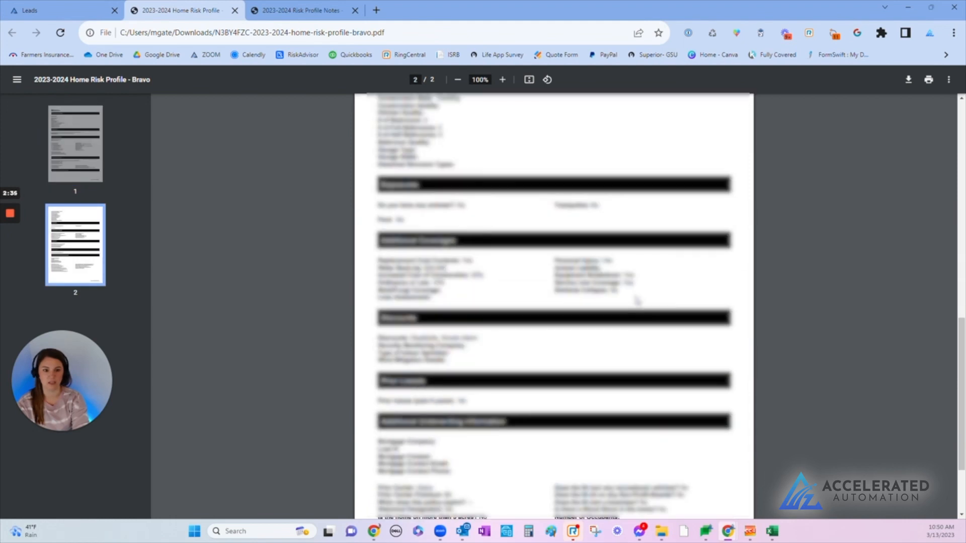
{"action": "scroll", "scroll_direction": "up", "scroll_amount": 3}
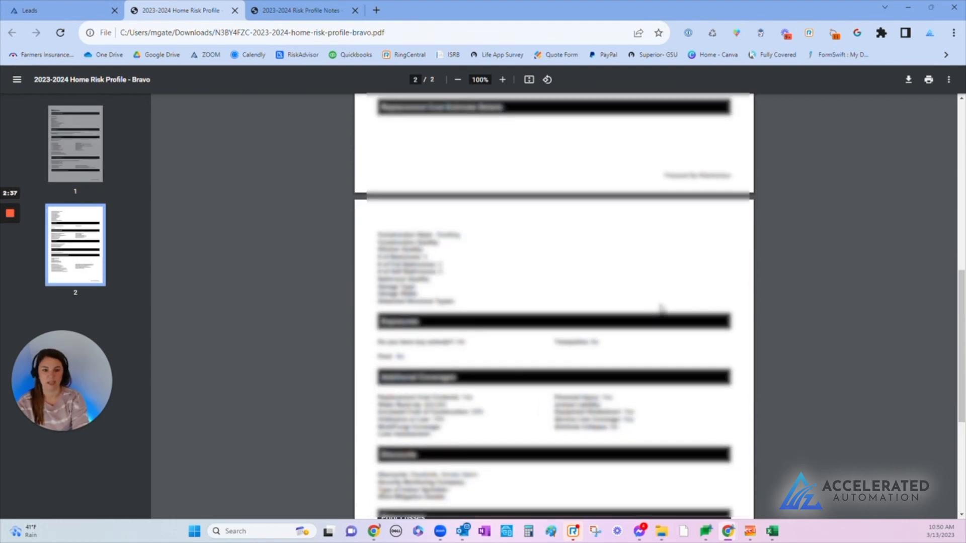
{"action": "scroll", "scroll_direction": "down", "scroll_amount": 3}
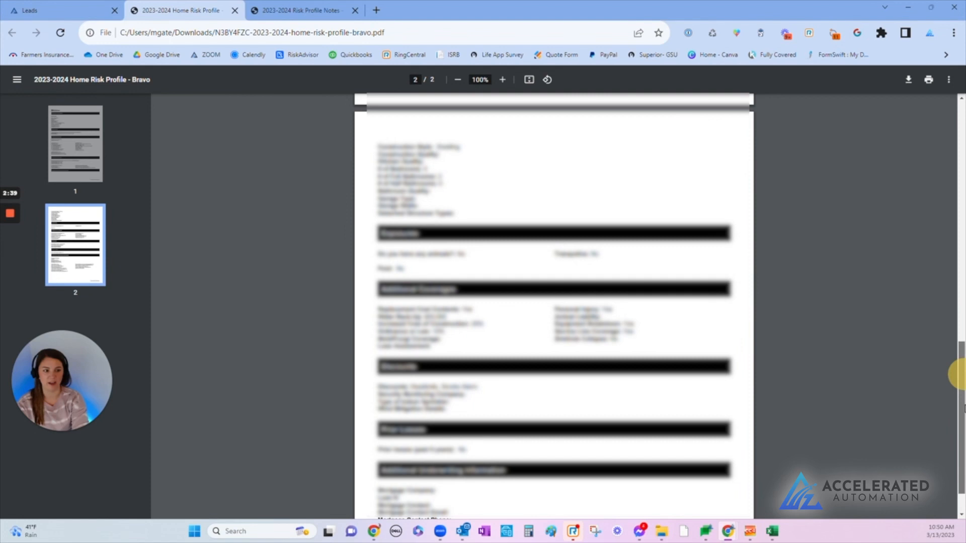
{"action": "scroll", "scroll_direction": "up", "scroll_amount": 3}
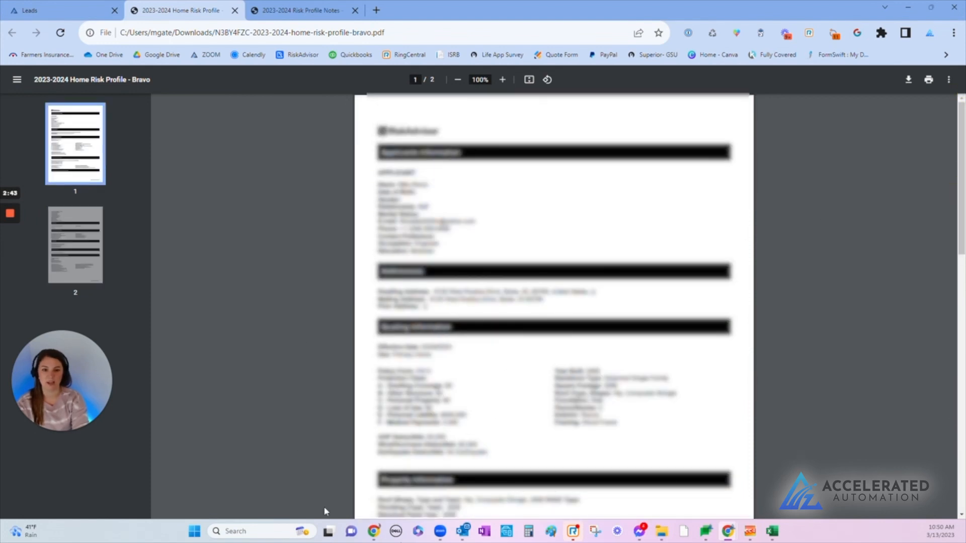
{"action": "mouse_move", "coordinate": [236, 15]}
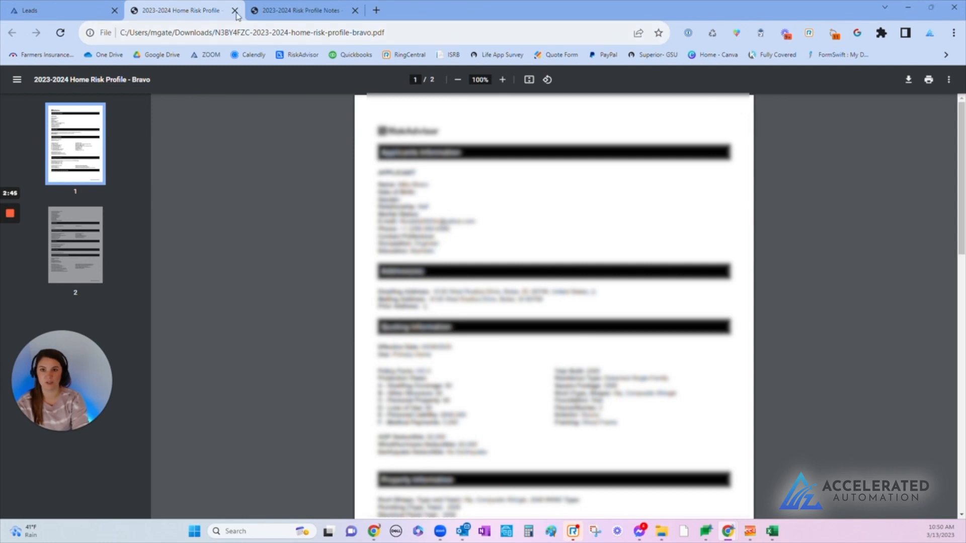
{"action": "mouse_move", "coordinate": [234, 10]}
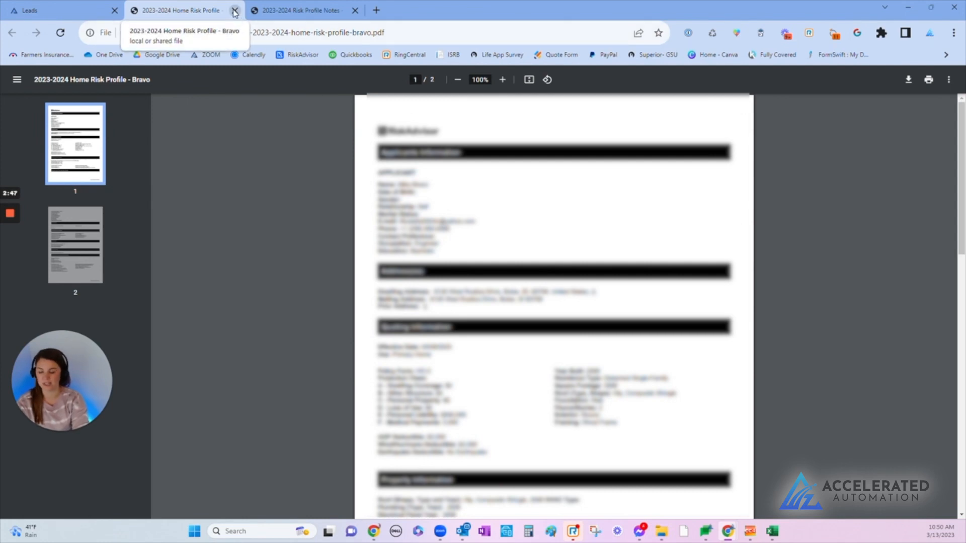
Close the home risk profile and risk profile notes PDF tabs.
{"action": "left_click", "coordinate": [234, 11]}
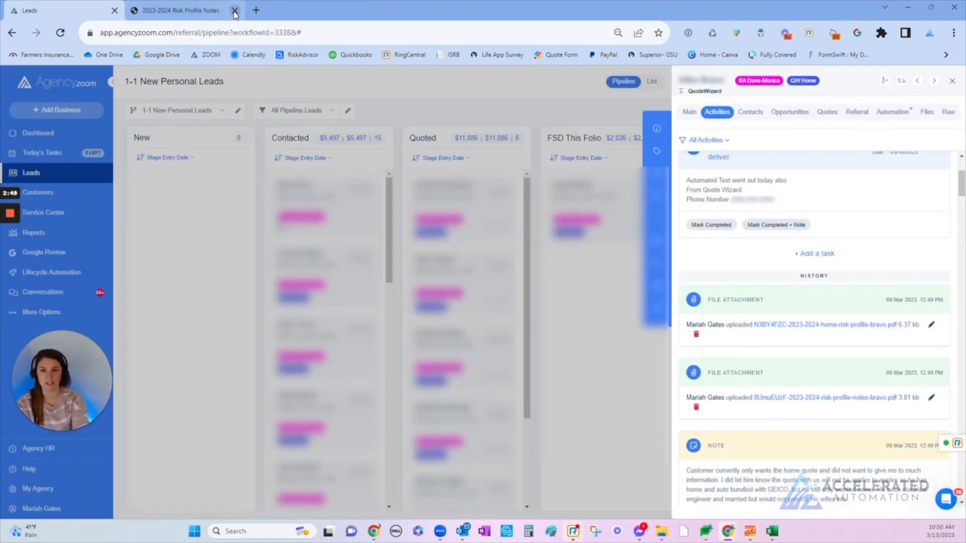
{"action": "left_click", "coordinate": [234, 10]}
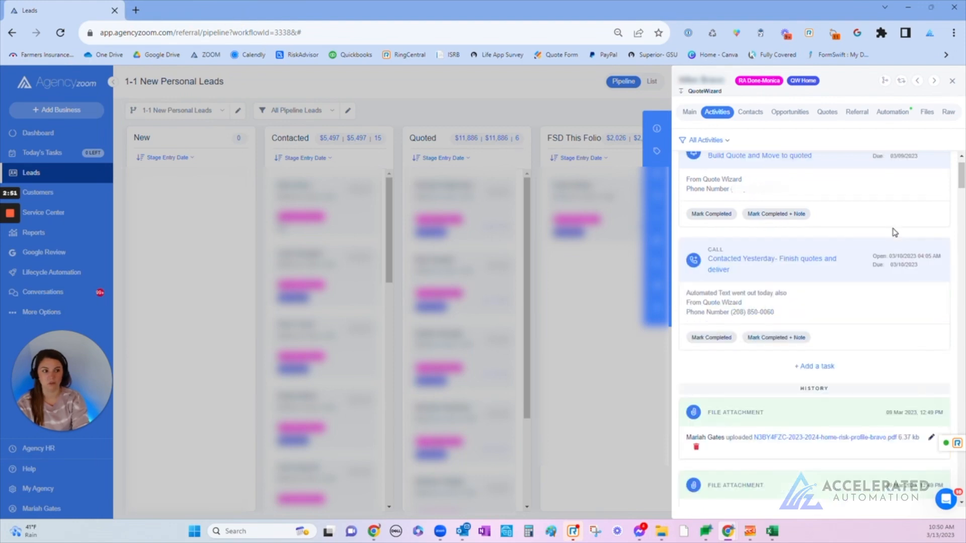
{"action": "scroll", "scroll_direction": "up", "scroll_amount": 3}
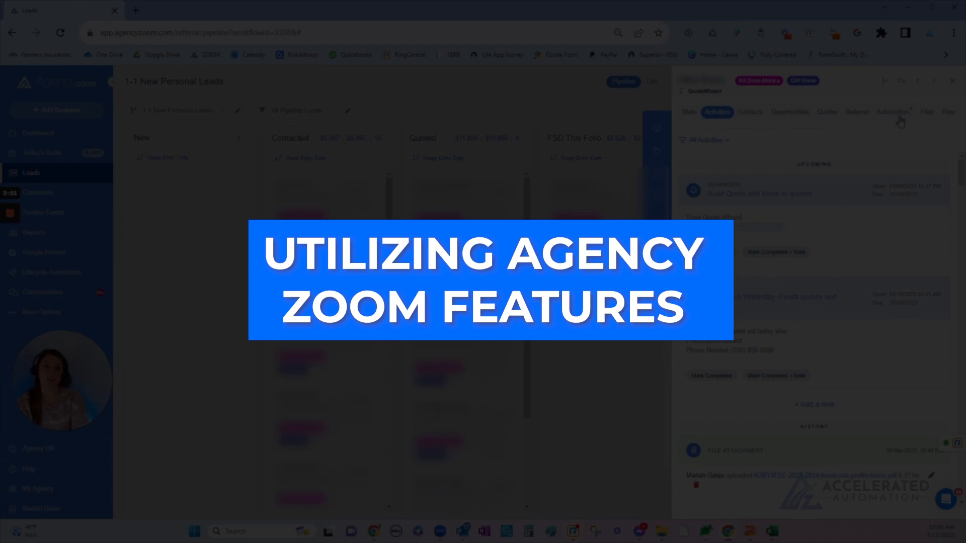
Review the lead's automation sequence, opportunities and quotes, then load another lead.
{"action": "left_click", "coordinate": [893, 112]}
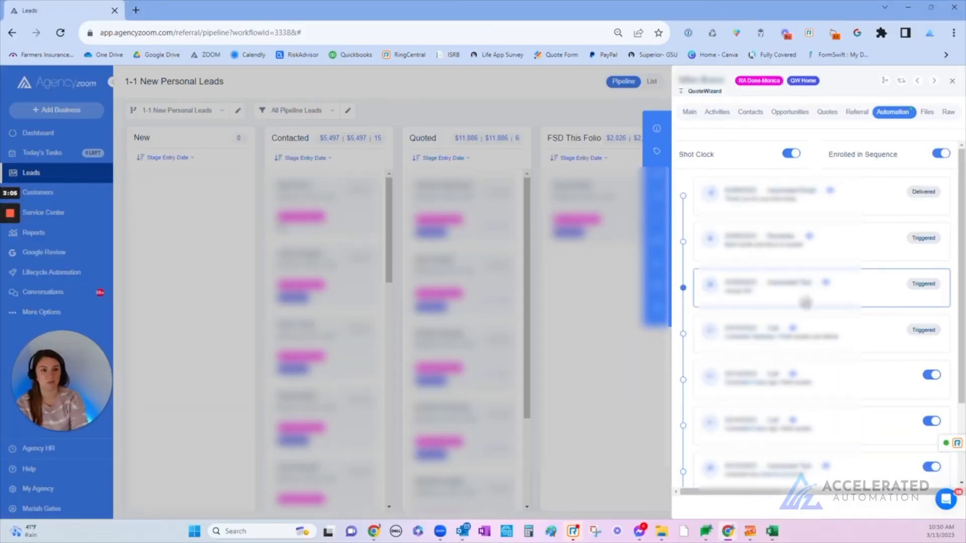
{"action": "left_click", "coordinate": [789, 112]}
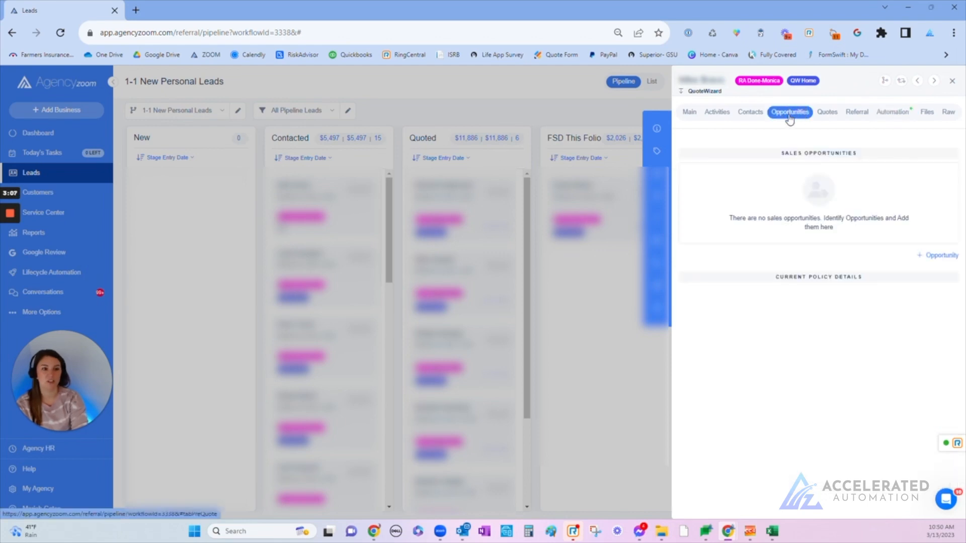
{"action": "mouse_move", "coordinate": [794, 125]}
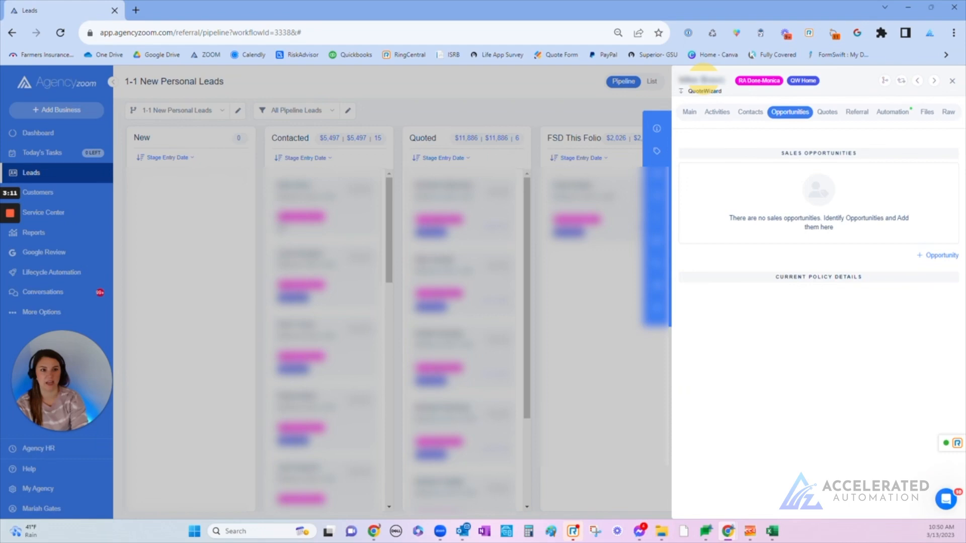
{"action": "mouse_move", "coordinate": [798, 126]}
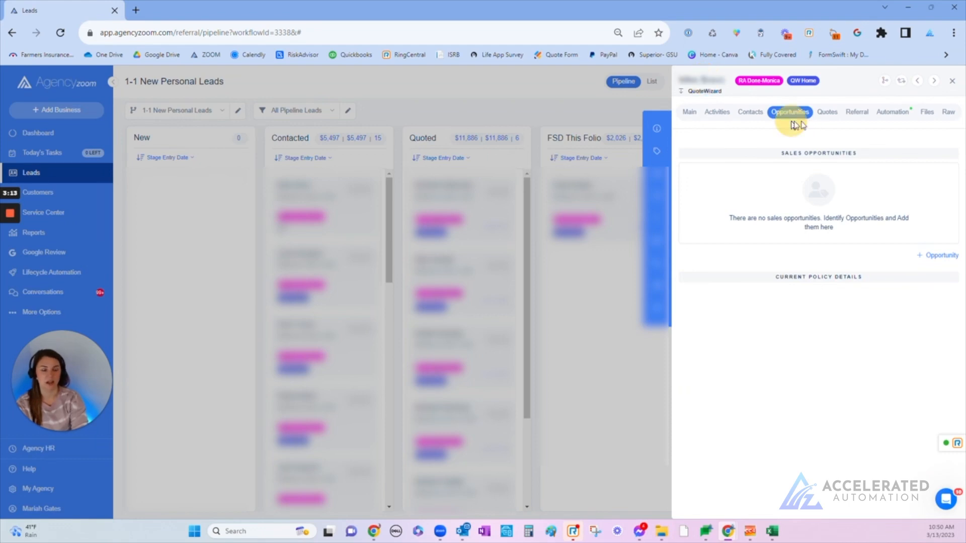
{"action": "left_click", "coordinate": [826, 112]}
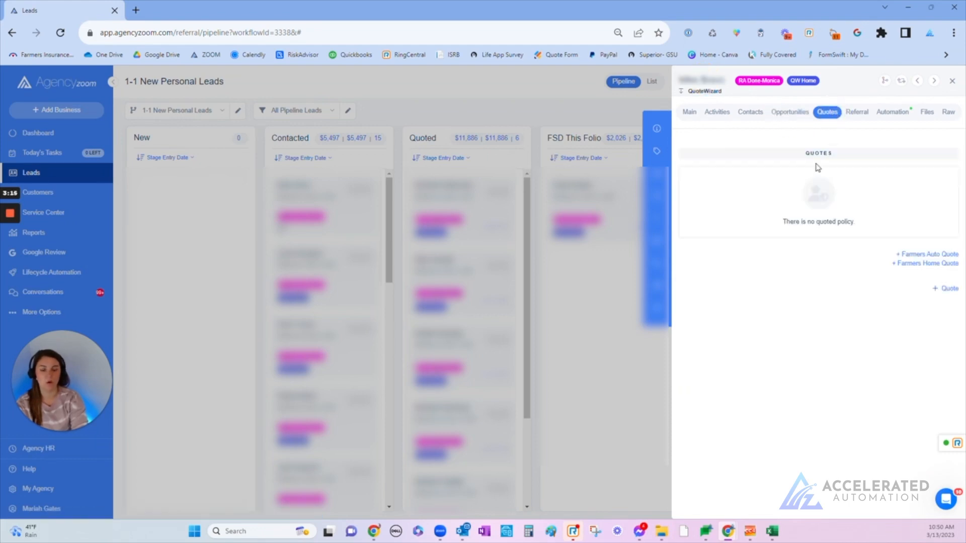
{"action": "left_click", "coordinate": [952, 80]}
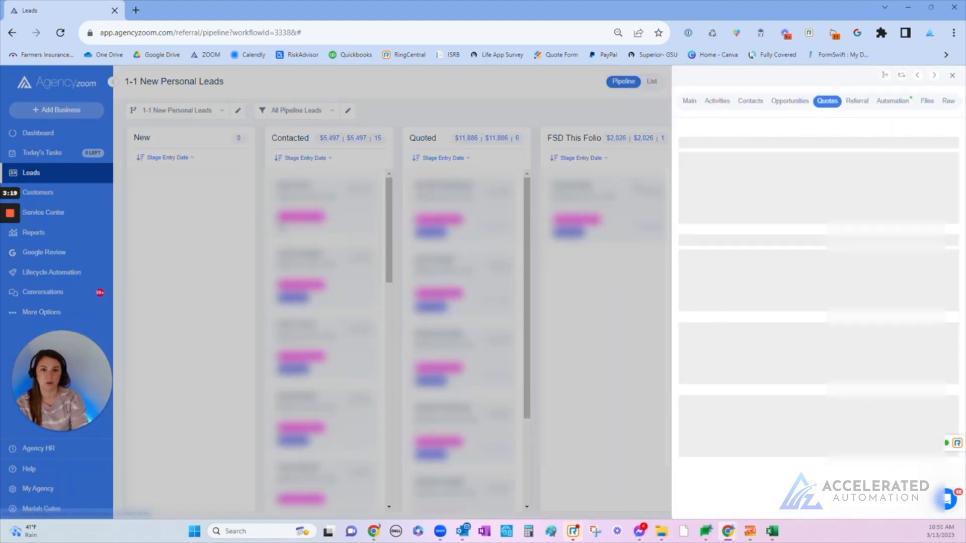
List the Auto ($828.00) and Home ($999.00) quotes, preview the Auto quote PDF, then close it.
{"action": "left_click", "coordinate": [827, 111]}
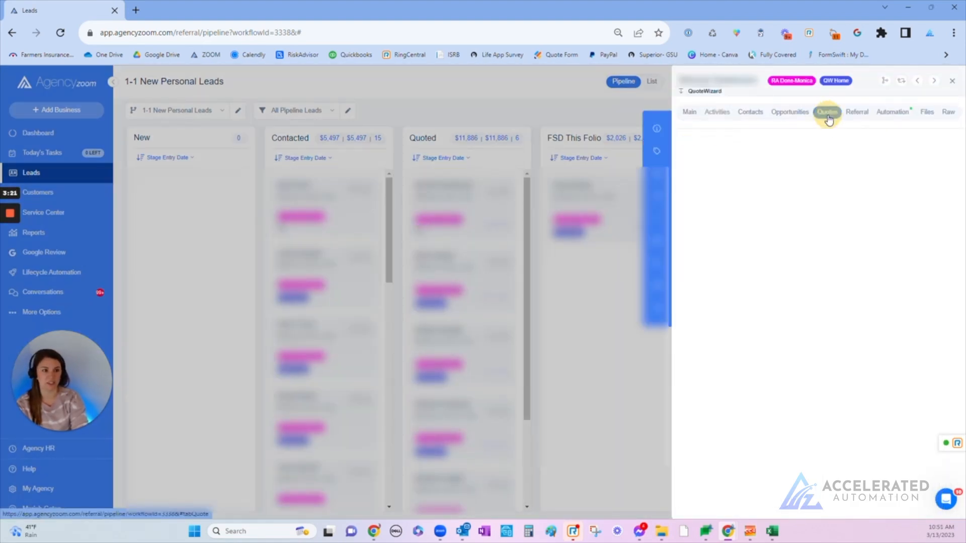
{"action": "left_click", "coordinate": [827, 111]}
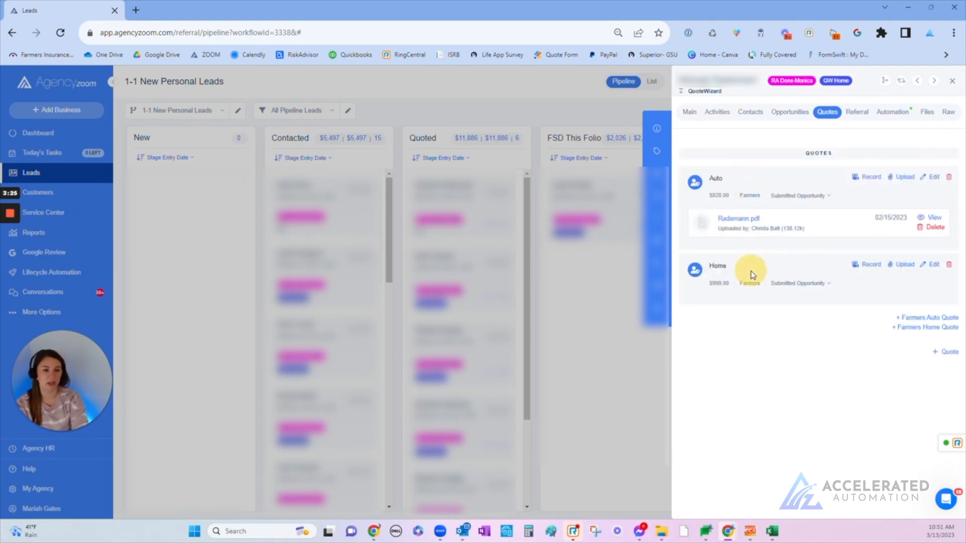
{"action": "mouse_move", "coordinate": [738, 222]}
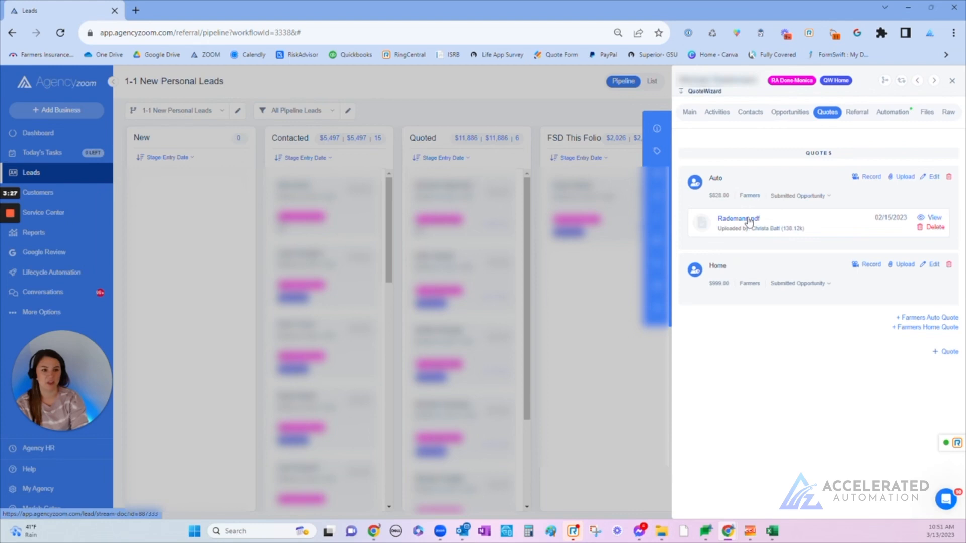
{"action": "left_click", "coordinate": [933, 217]}
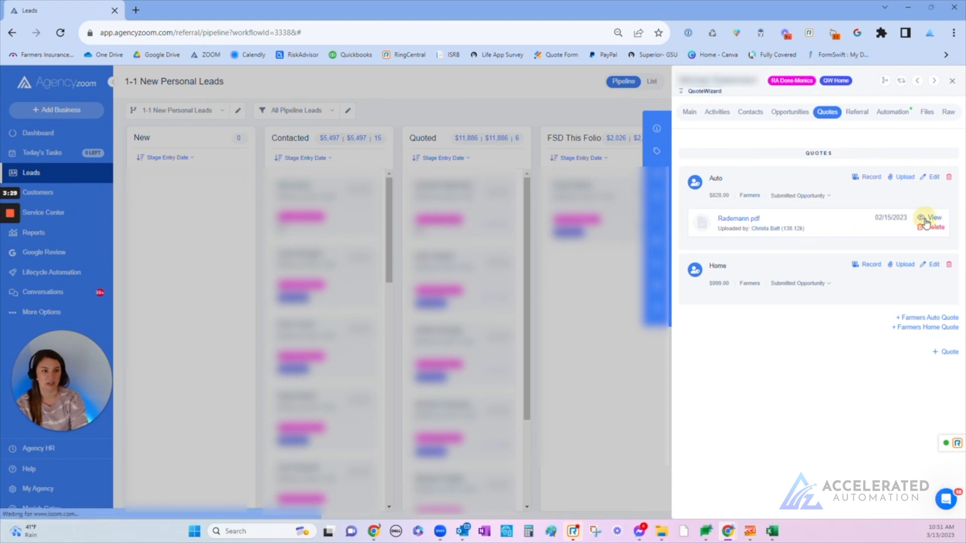
{"action": "left_click", "coordinate": [930, 218]}
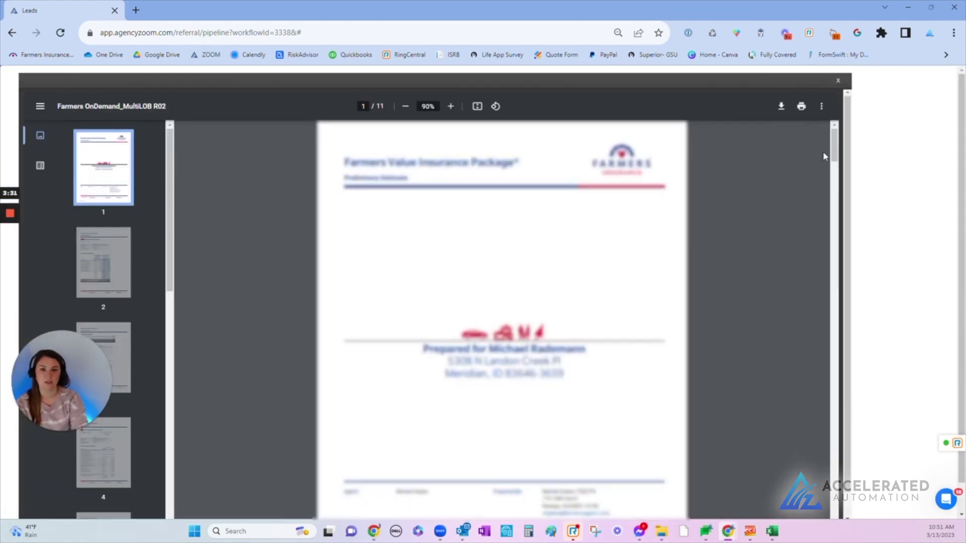
{"action": "scroll", "scroll_direction": "down", "scroll_amount": 3}
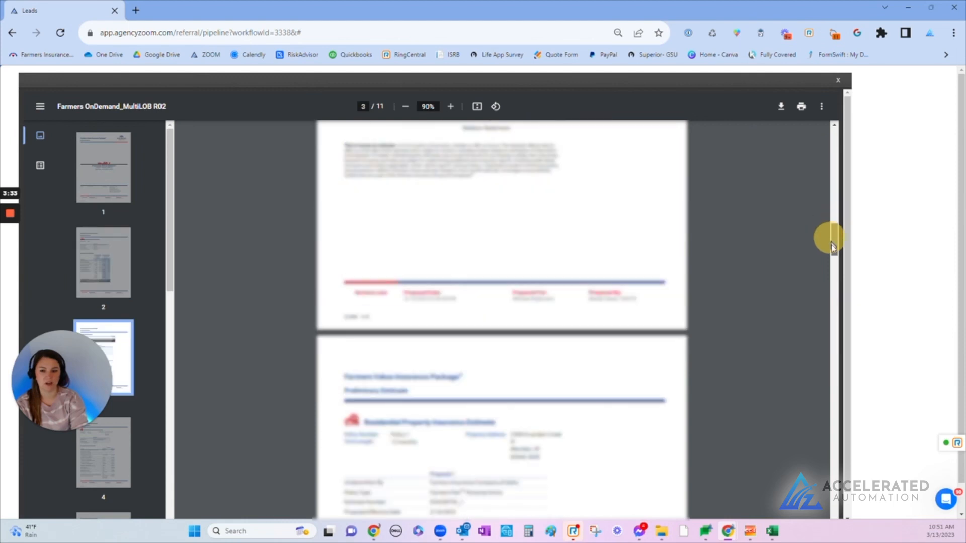
{"action": "scroll", "scroll_direction": "down", "scroll_amount": 3}
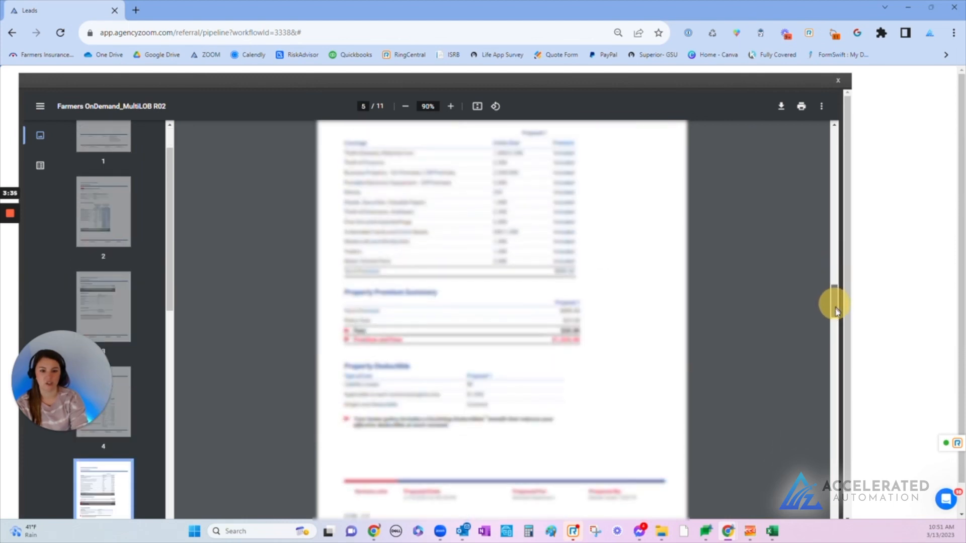
{"action": "scroll", "scroll_direction": "down", "scroll_amount": 3}
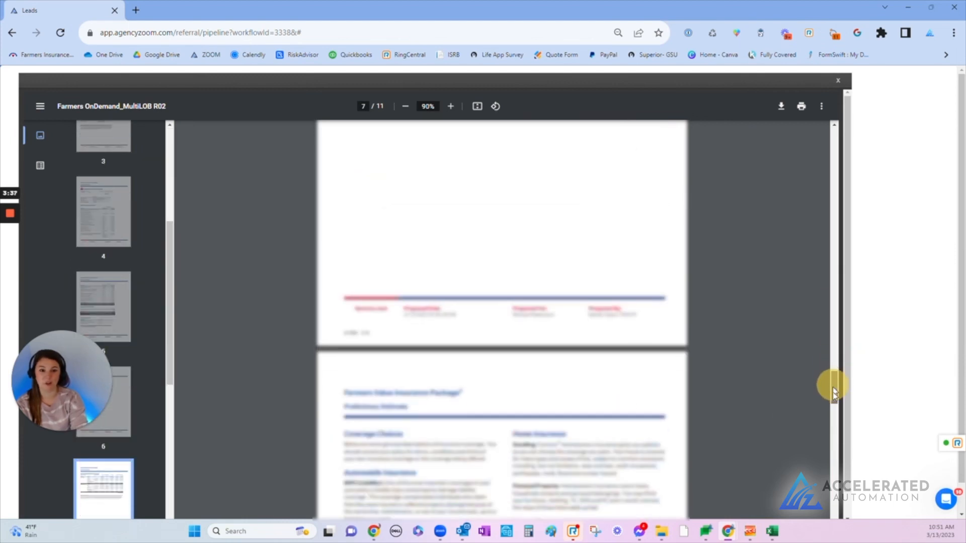
{"action": "scroll", "scroll_direction": "down", "scroll_amount": 3}
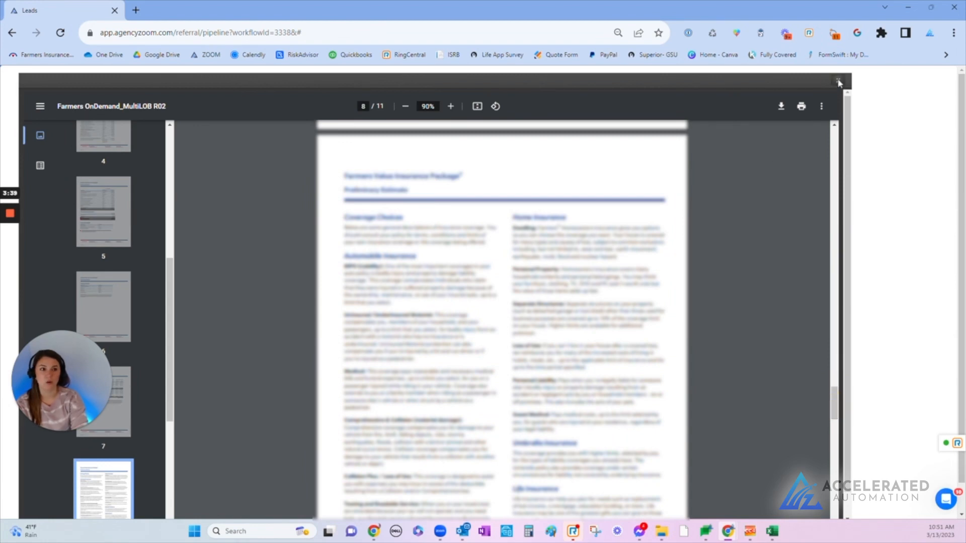
{"action": "left_click", "coordinate": [837, 82]}
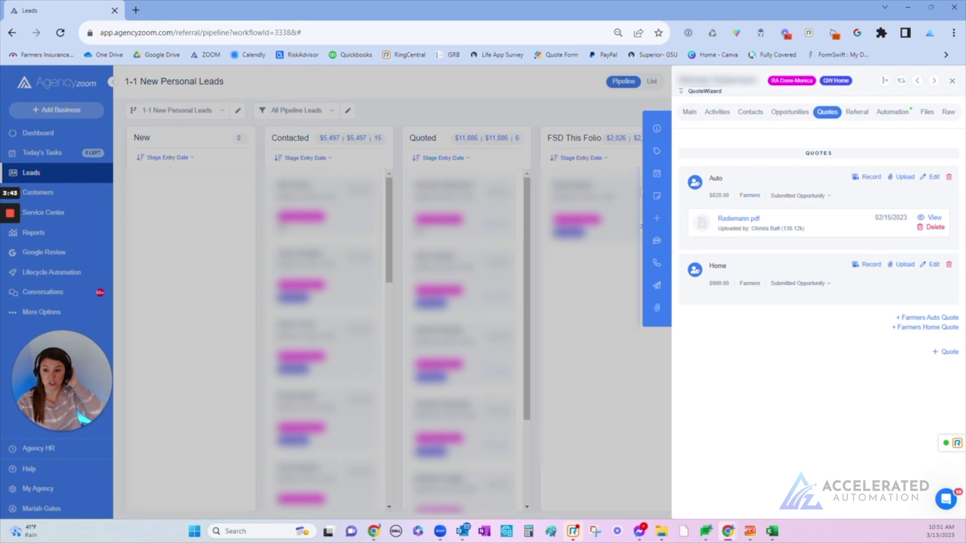
{"action": "mouse_move", "coordinate": [788, 204]}
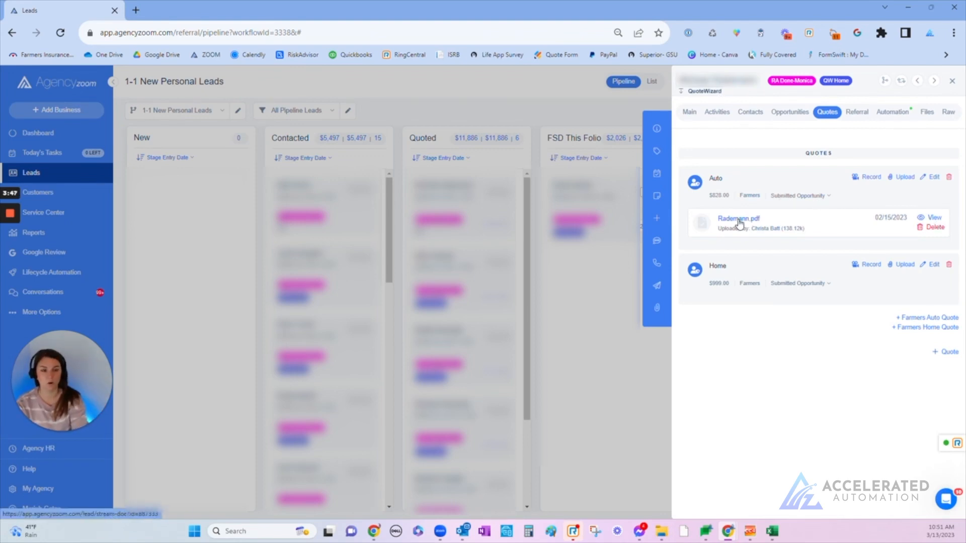
{"action": "left_click", "coordinate": [789, 111]}
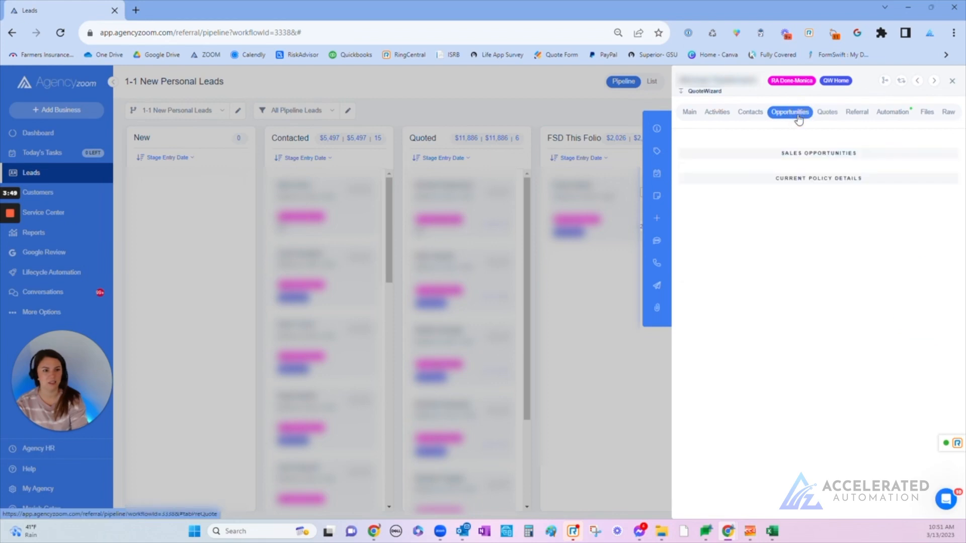
{"action": "left_click", "coordinate": [789, 111]}
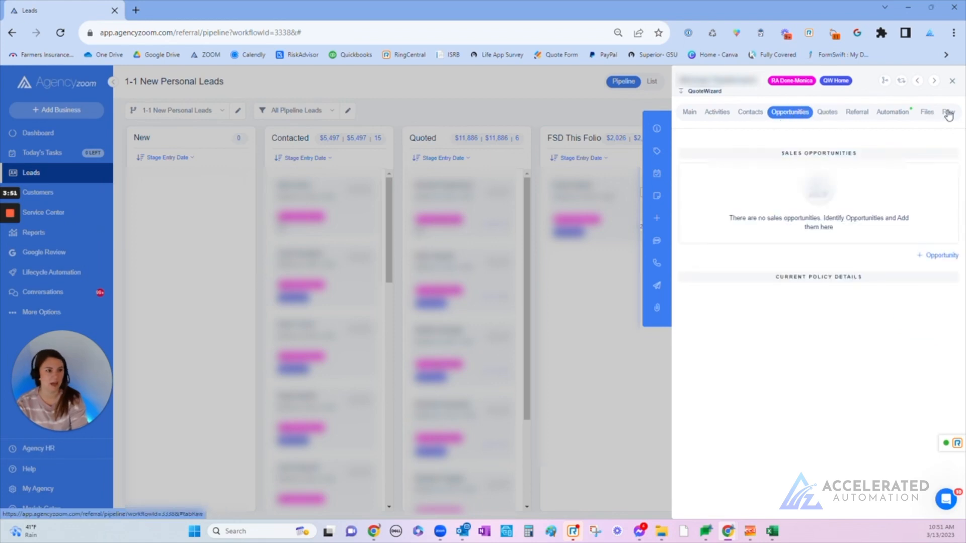
{"action": "left_click", "coordinate": [948, 112]}
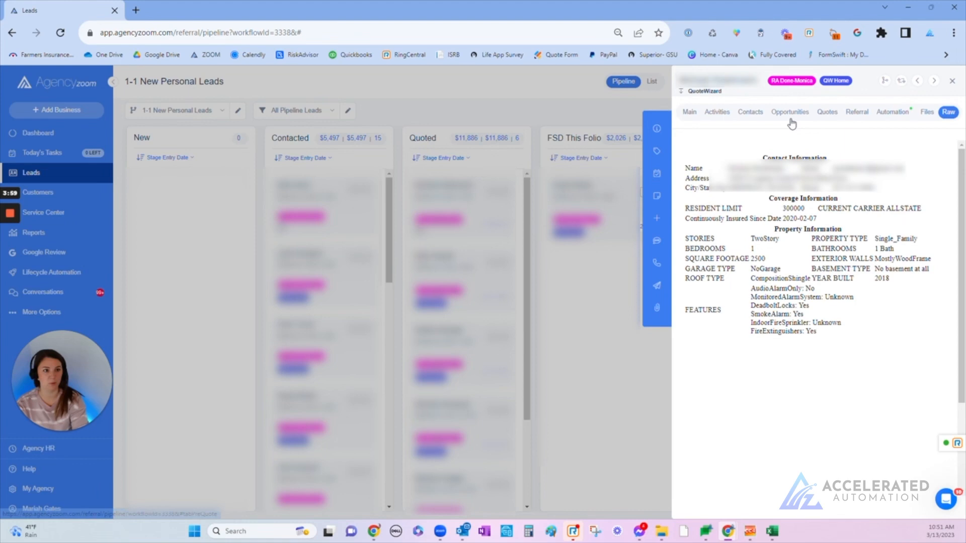
{"action": "left_click", "coordinate": [790, 112]}
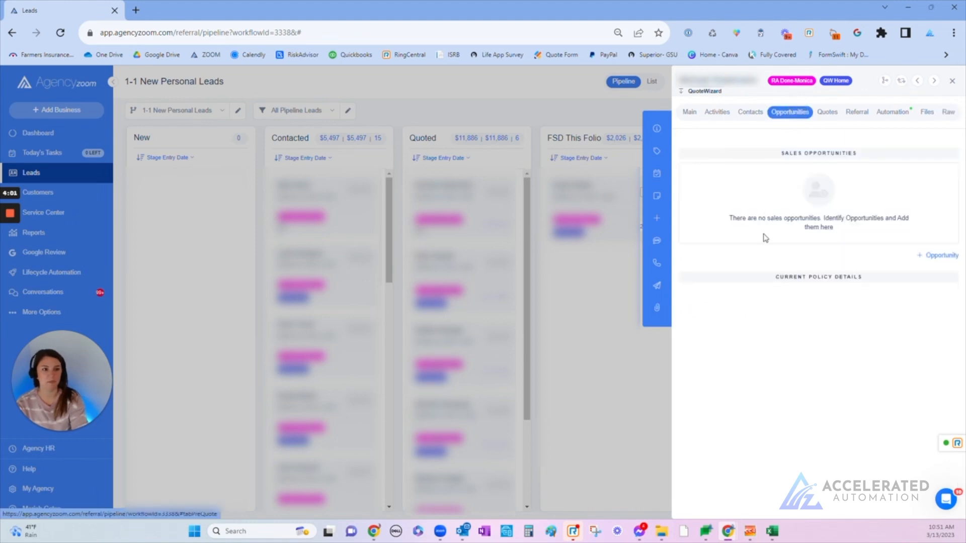
{"action": "left_click", "coordinate": [827, 112]}
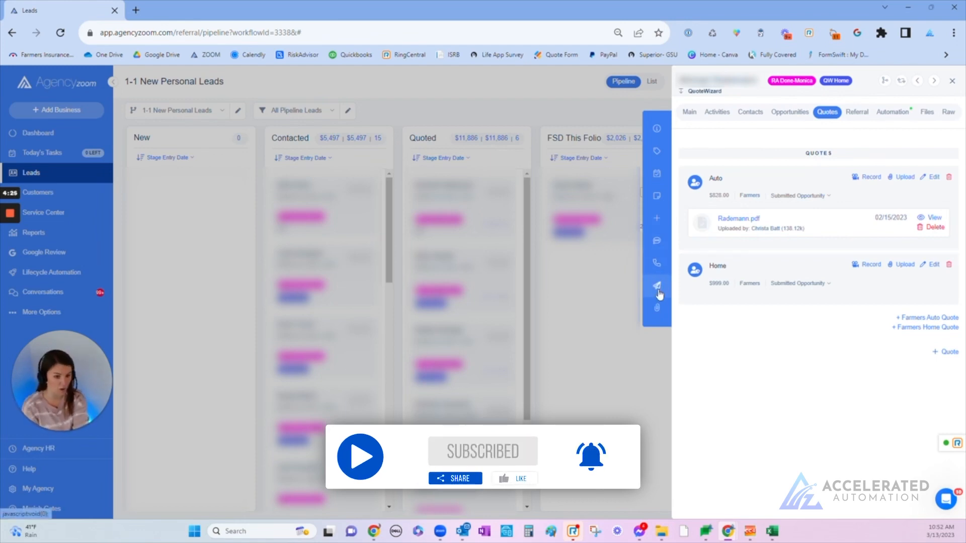
{"action": "mouse_move", "coordinate": [715, 110]}
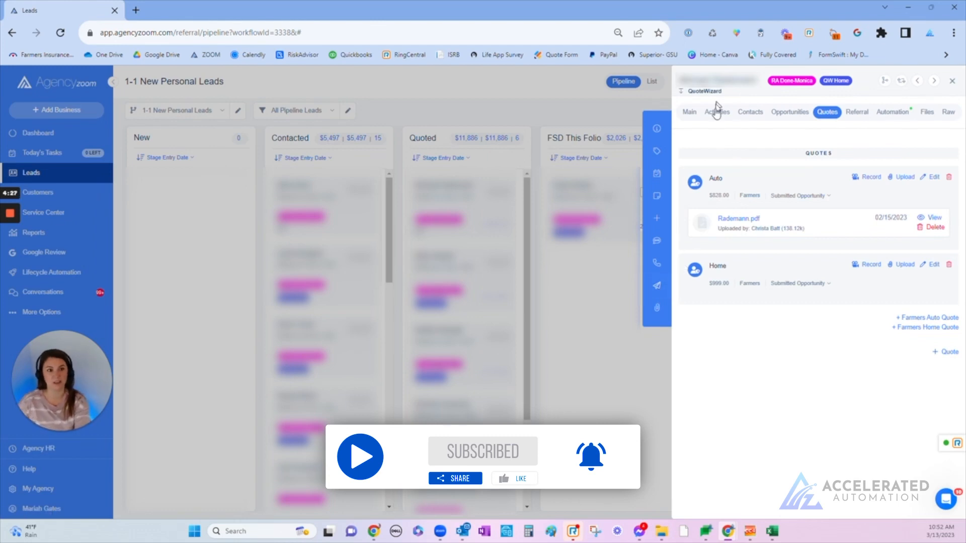
Scroll the lead's Activities feed past the upcoming follow-up call into the email history.
{"action": "left_click", "coordinate": [716, 112]}
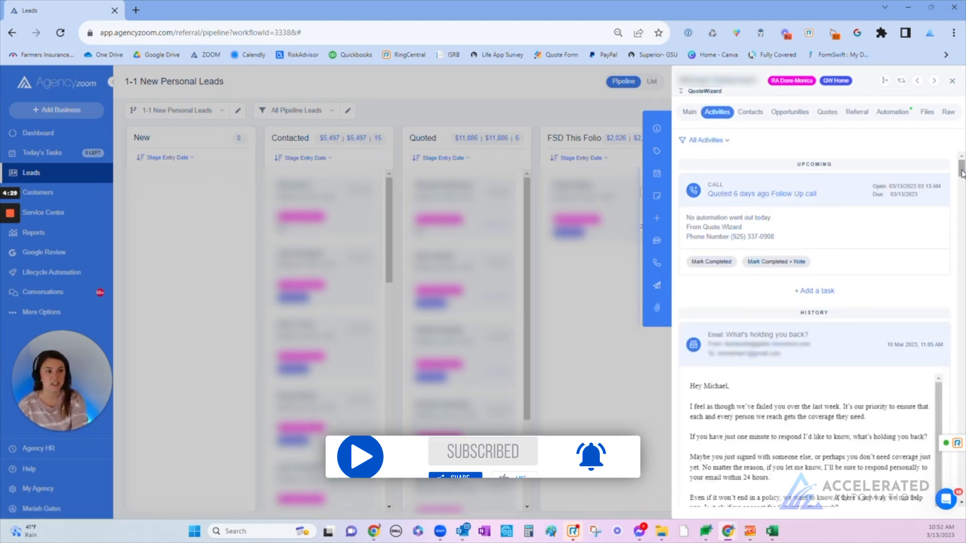
{"action": "scroll", "scroll_direction": "down", "scroll_amount": 3}
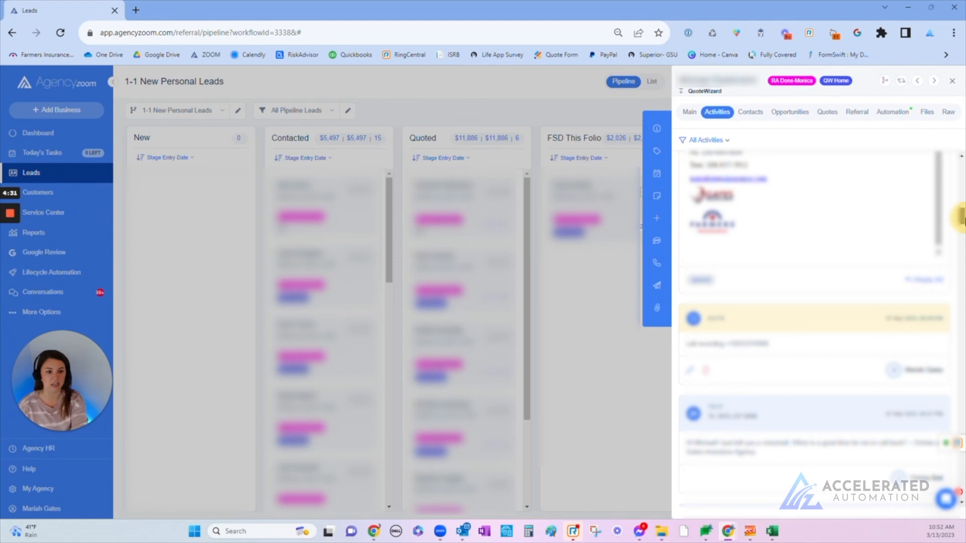
{"action": "scroll", "scroll_direction": "down", "scroll_amount": 3}
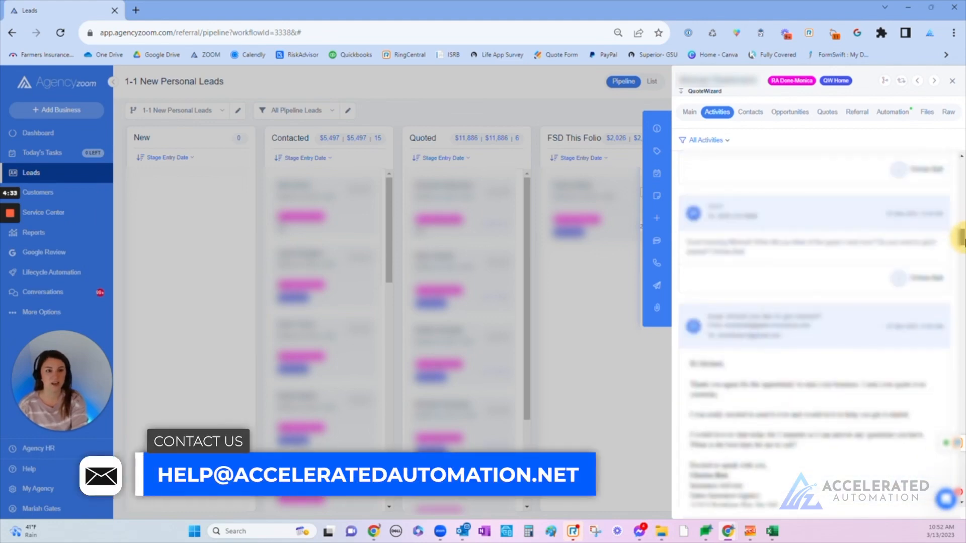
{"action": "scroll", "scroll_direction": "down", "scroll_amount": 3}
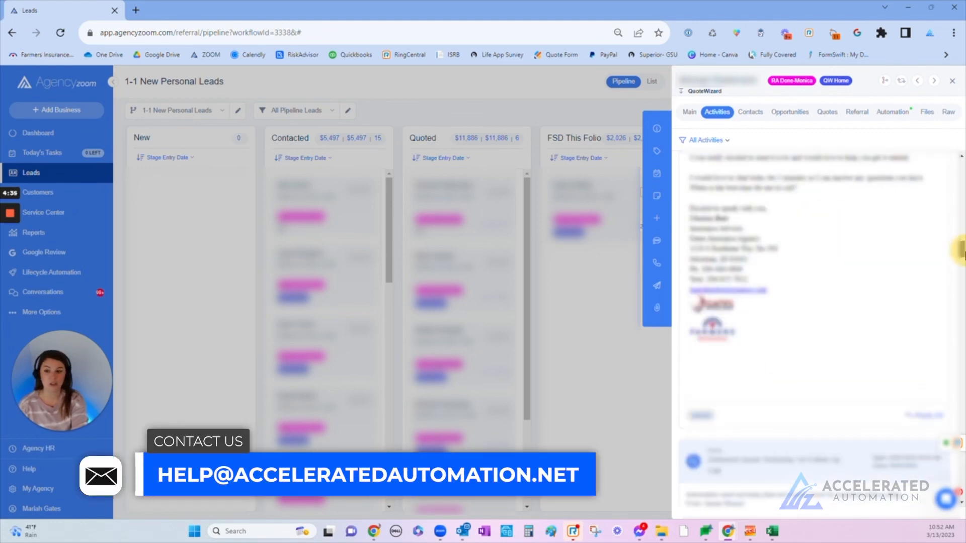
{"action": "scroll", "scroll_direction": "down", "scroll_amount": 3}
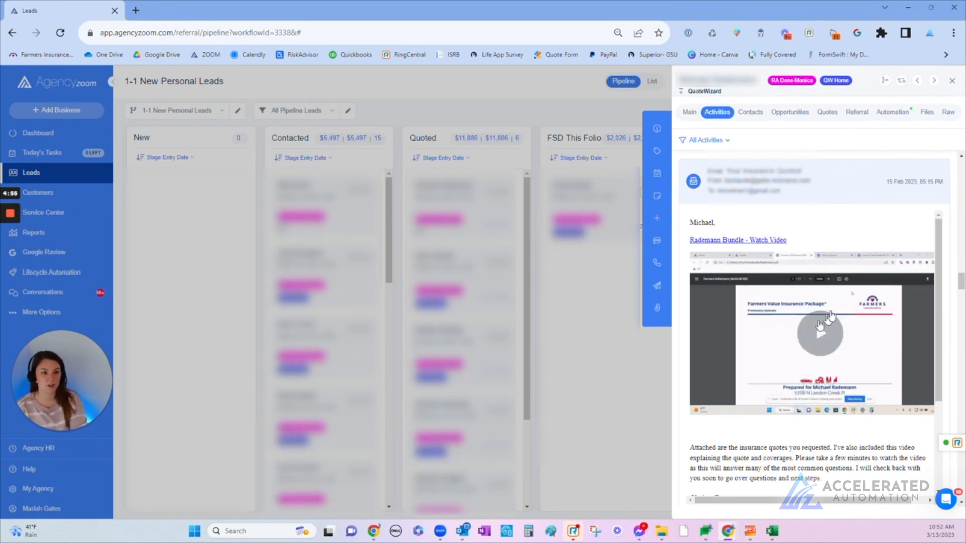
{"action": "mouse_move", "coordinate": [906, 268]}
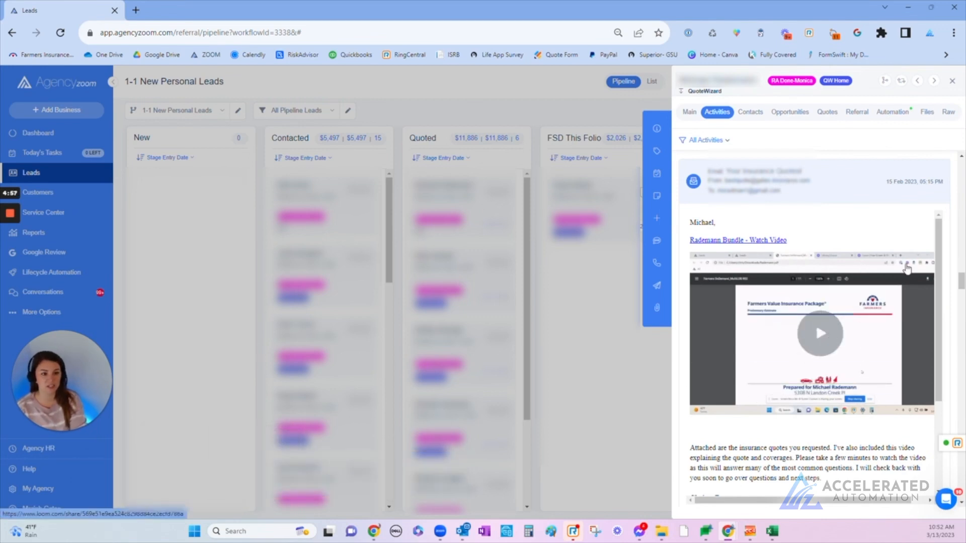
{"action": "scroll", "scroll_direction": "down", "scroll_amount": 3}
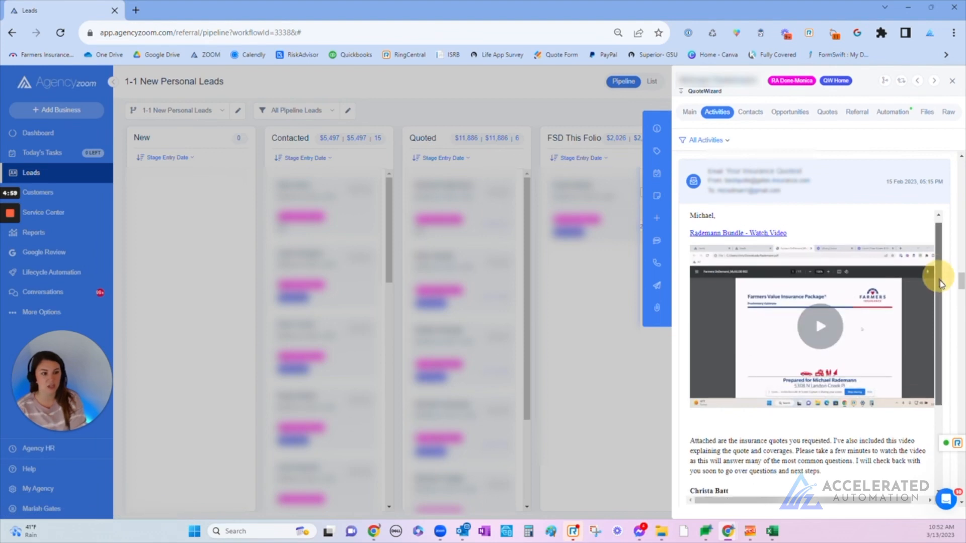
{"action": "scroll", "scroll_direction": "down", "scroll_amount": 3}
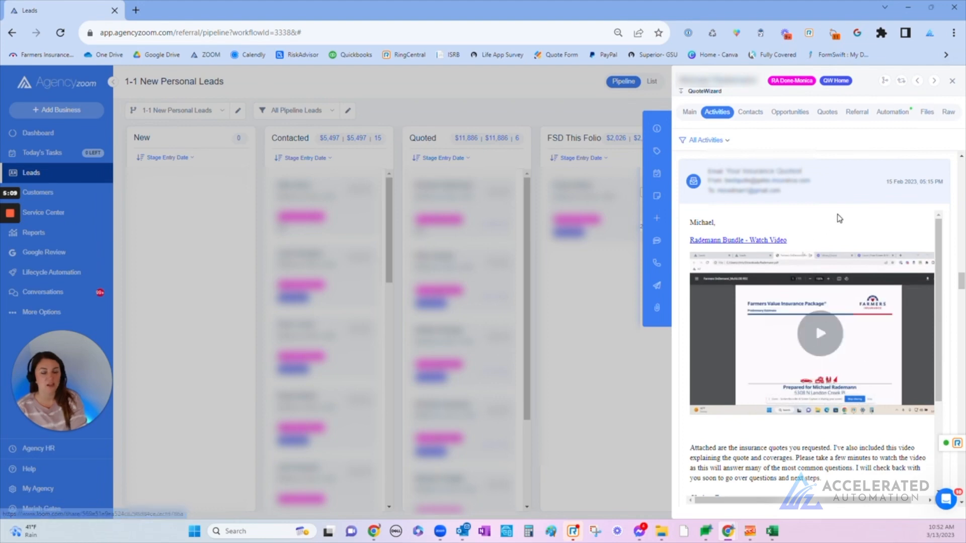
{"action": "mouse_move", "coordinate": [840, 219]}
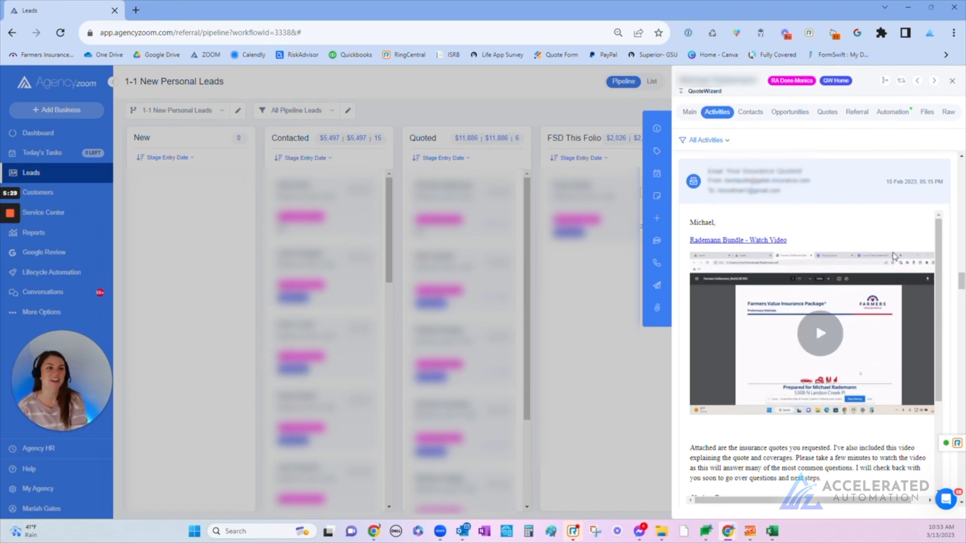
Scroll the activity history back to February emails and close the lead panel.
{"action": "scroll", "scroll_direction": "down", "scroll_amount": 3}
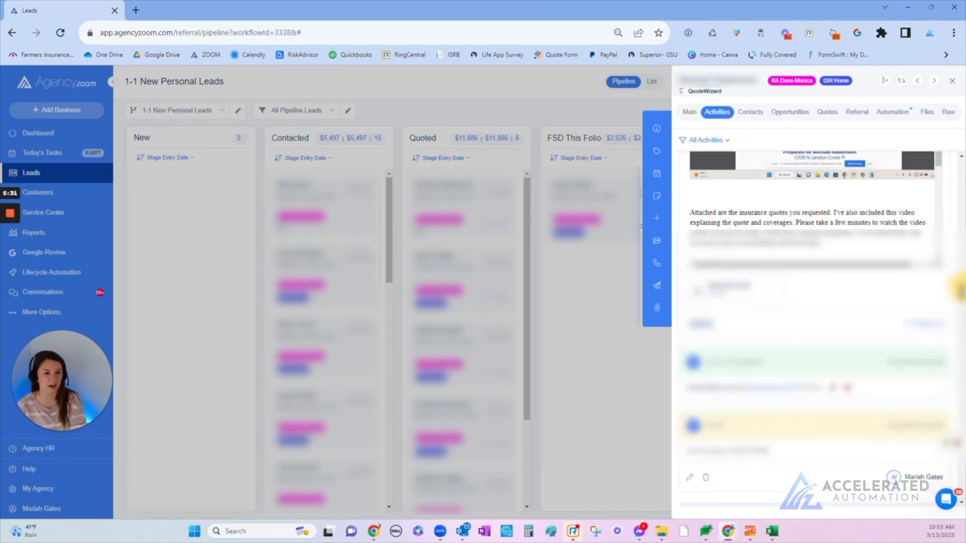
{"action": "scroll", "scroll_direction": "down", "scroll_amount": 3}
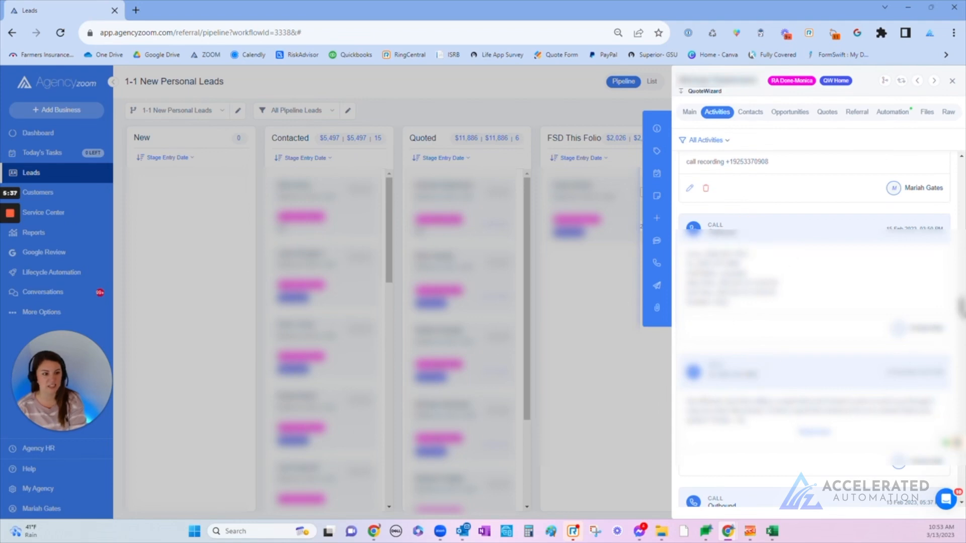
{"action": "scroll", "scroll_direction": "down", "scroll_amount": 3}
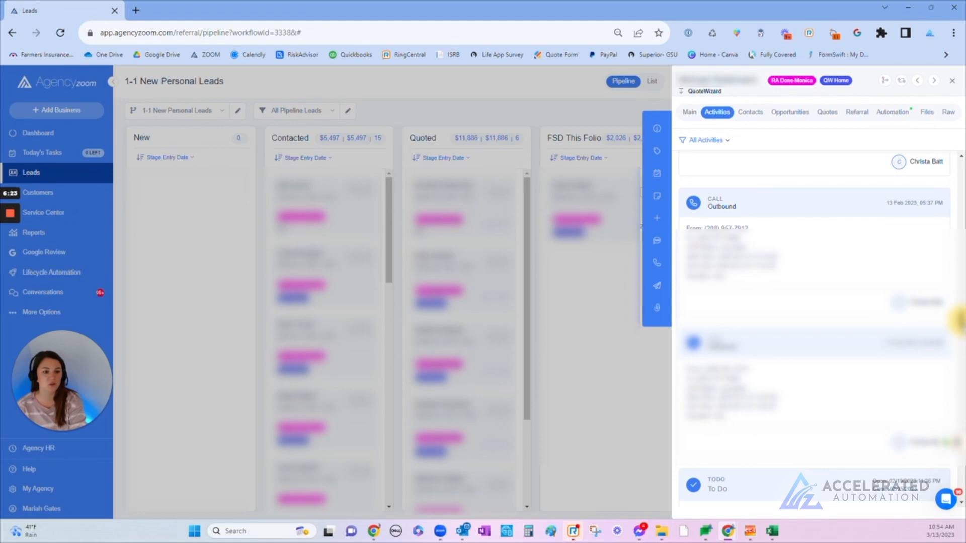
{"action": "scroll", "scroll_direction": "down", "scroll_amount": 3}
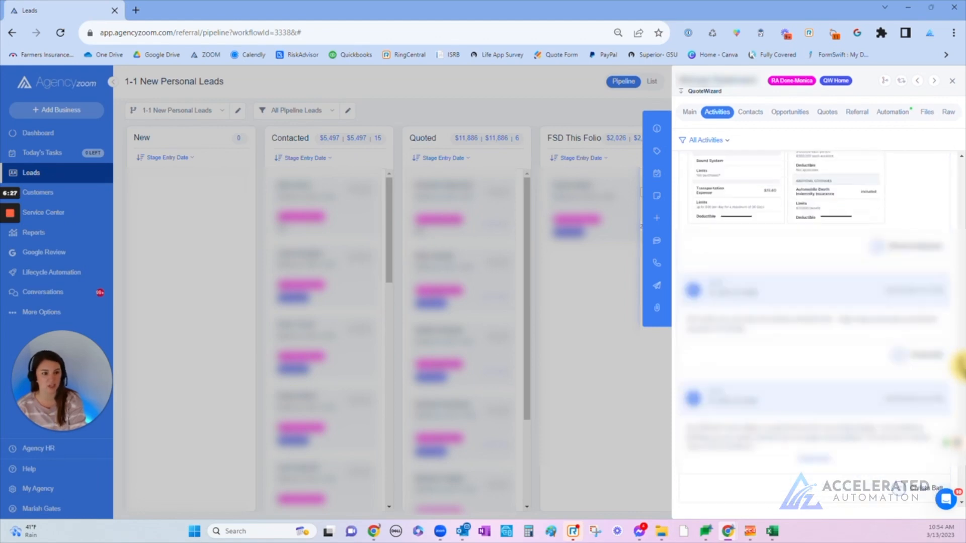
{"action": "scroll", "scroll_direction": "up", "scroll_amount": 3}
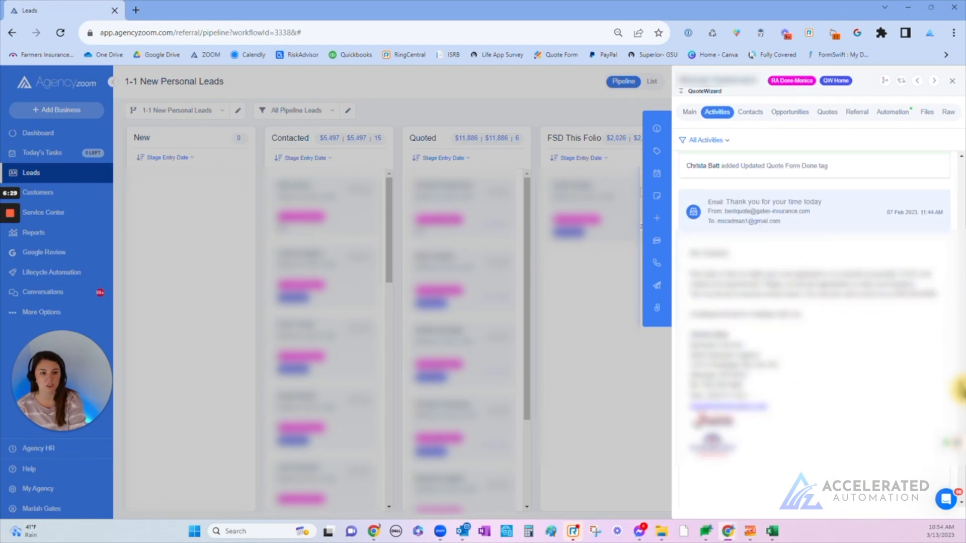
{"action": "left_click", "coordinate": [952, 80]}
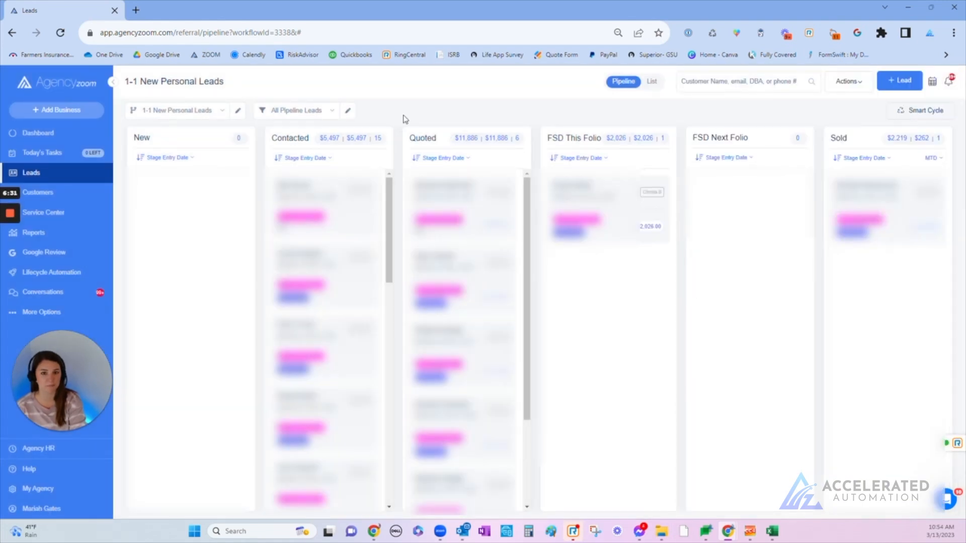
Filter the pipeline to leads with Automation Enrollment set to Not Enrolled.
{"action": "left_click", "coordinate": [59, 33]}
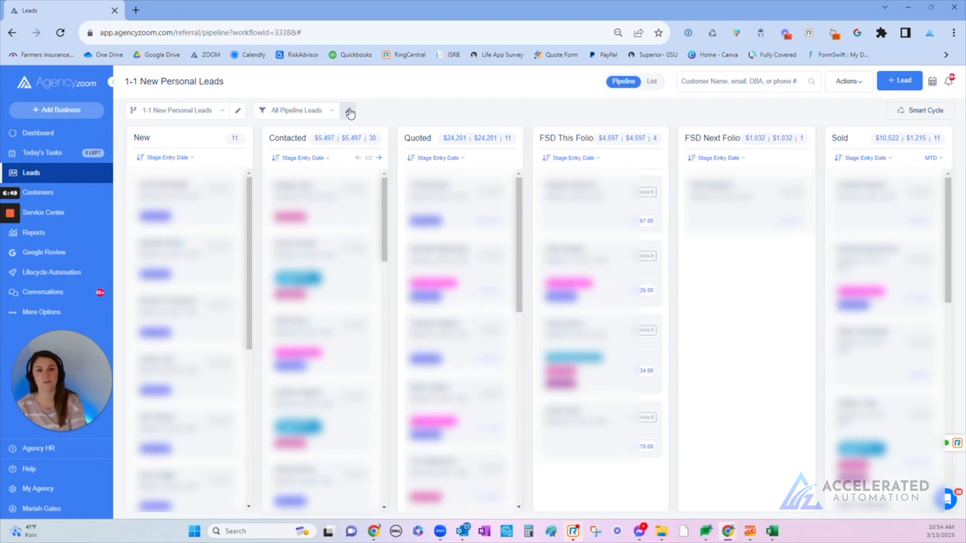
{"action": "left_click", "coordinate": [348, 110]}
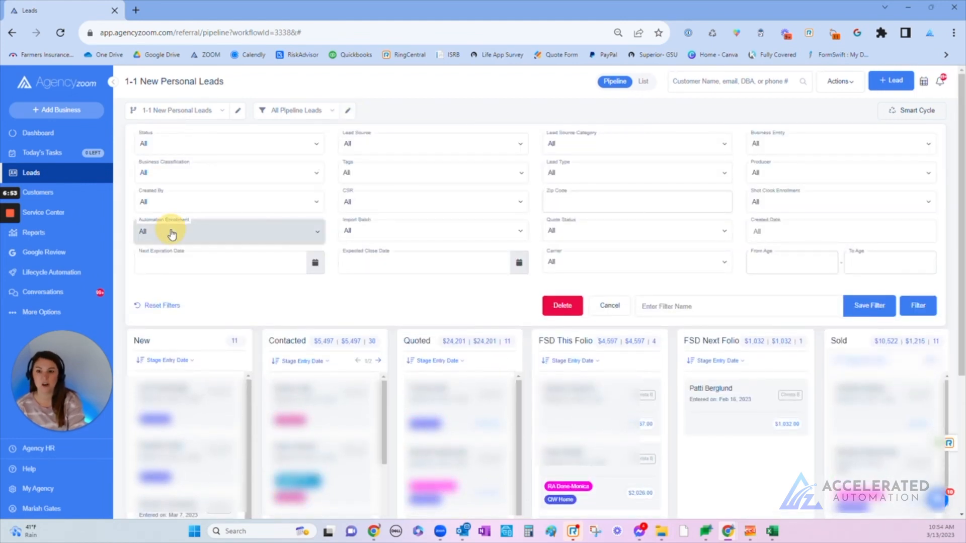
{"action": "left_click", "coordinate": [228, 230]}
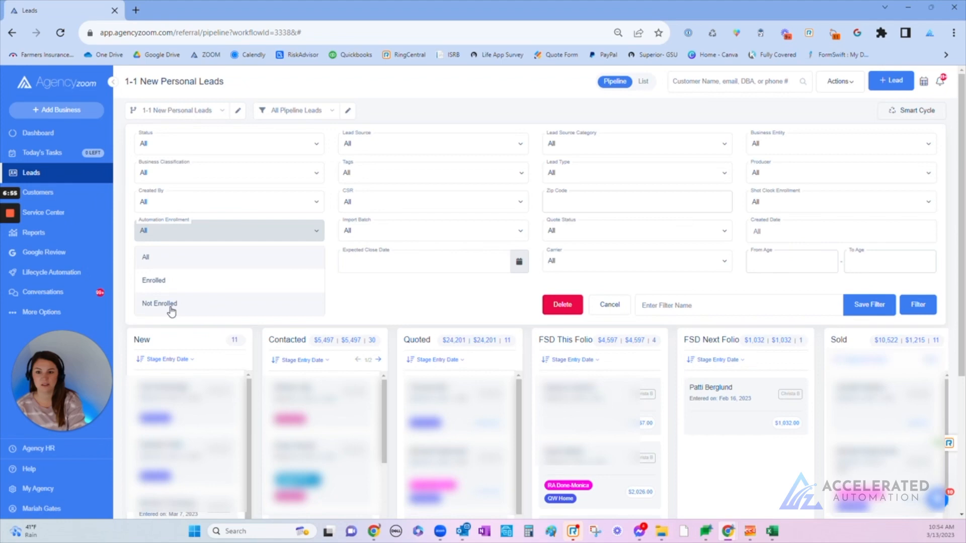
{"action": "left_click", "coordinate": [159, 303]}
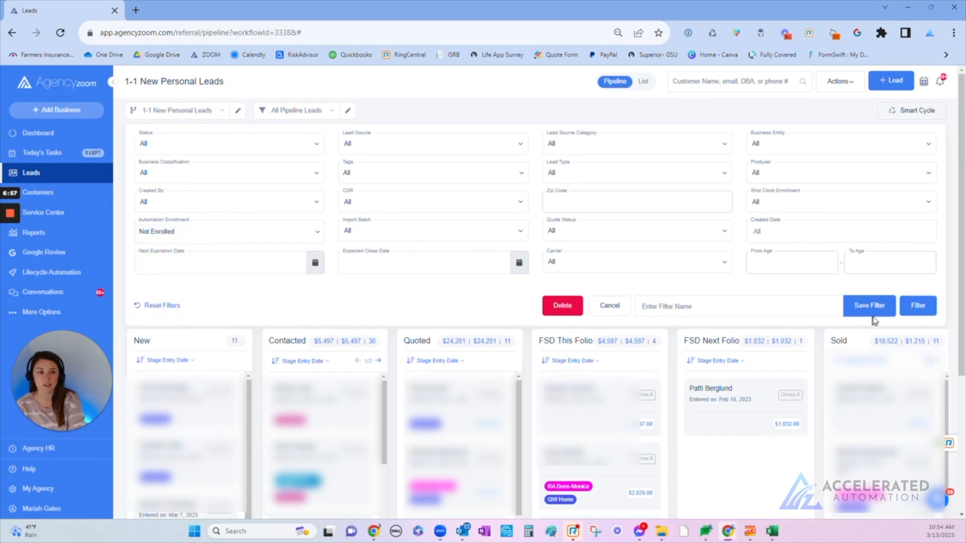
{"action": "left_click", "coordinate": [917, 305]}
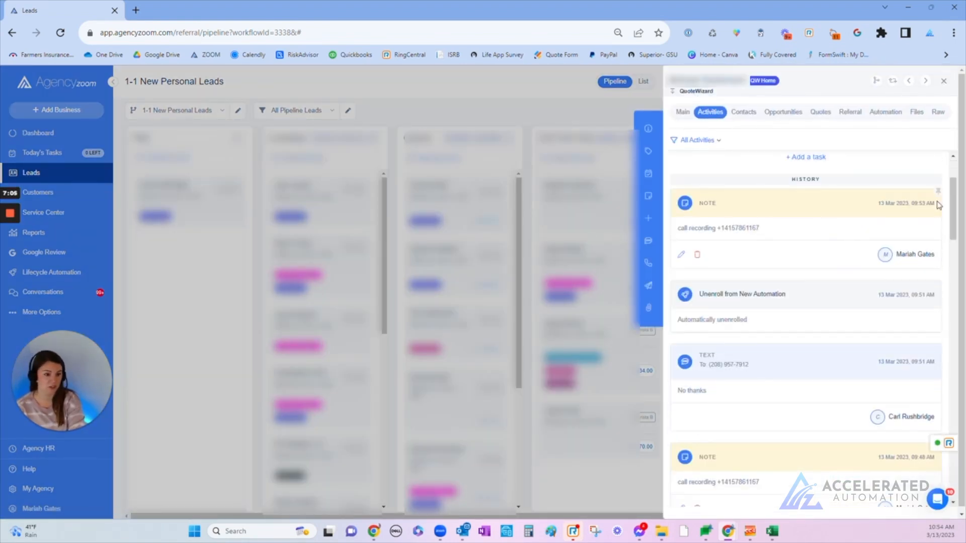
Review the lead's main details, then preview and dismiss its Contacted-stage automation without enrolling.
{"action": "scroll", "scroll_direction": "down", "scroll_amount": 3}
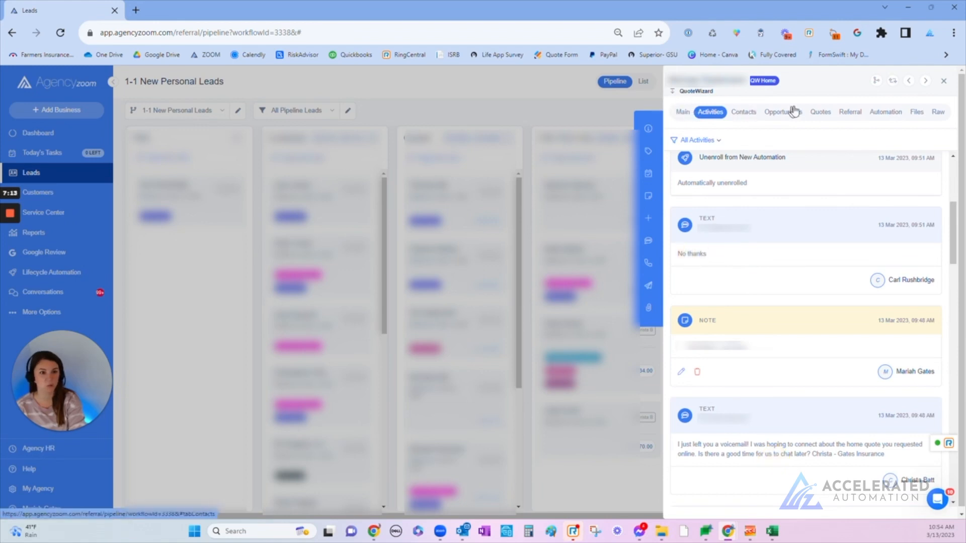
{"action": "mouse_move", "coordinate": [943, 85]}
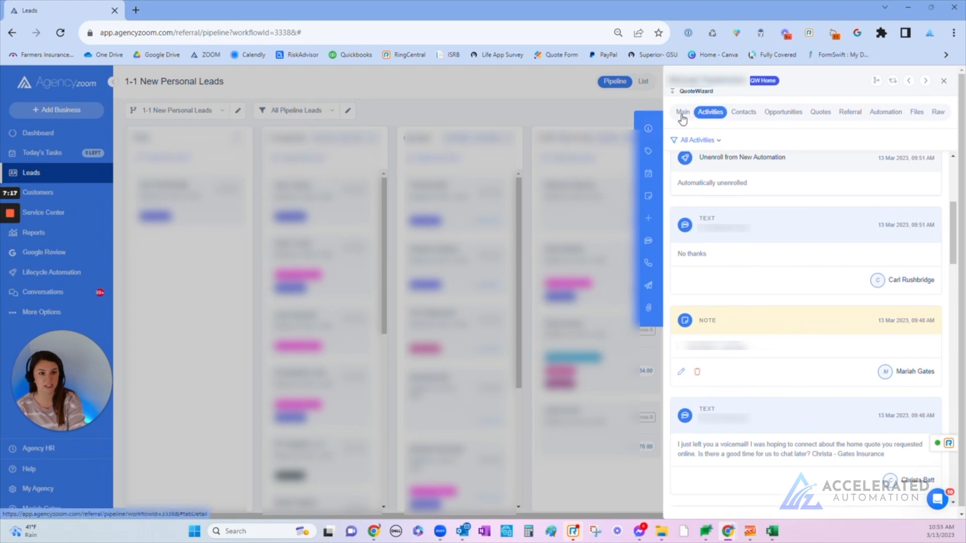
{"action": "left_click", "coordinate": [681, 112]}
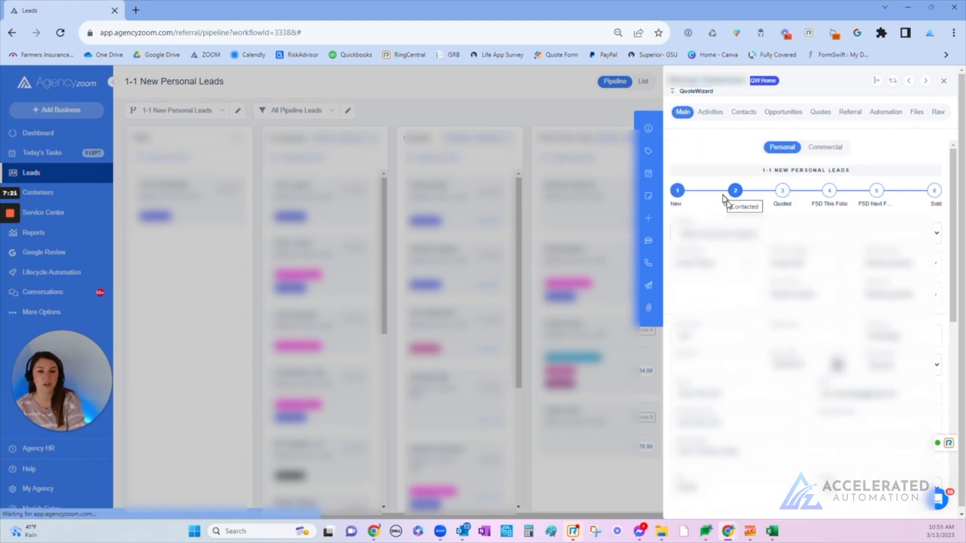
{"action": "left_click", "coordinate": [886, 112]}
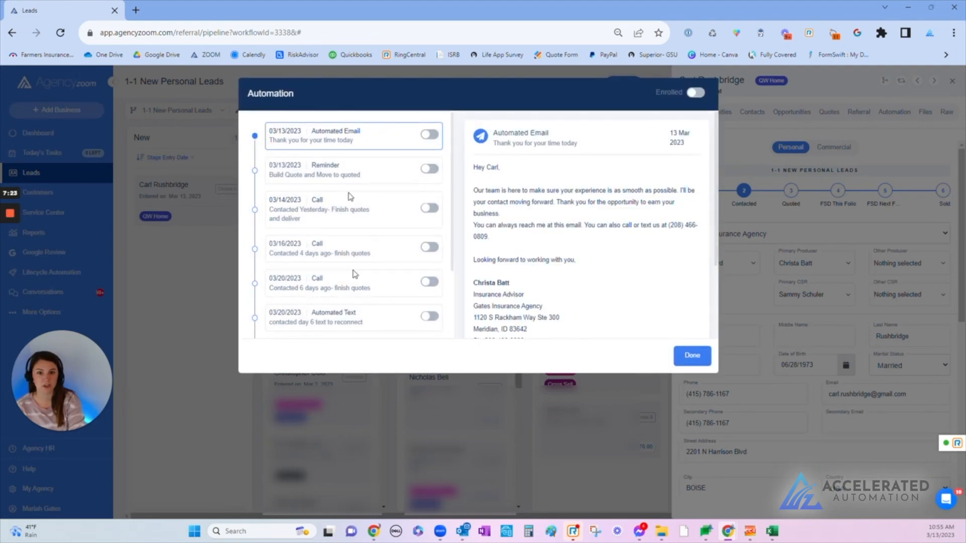
{"action": "left_click", "coordinate": [691, 355]}
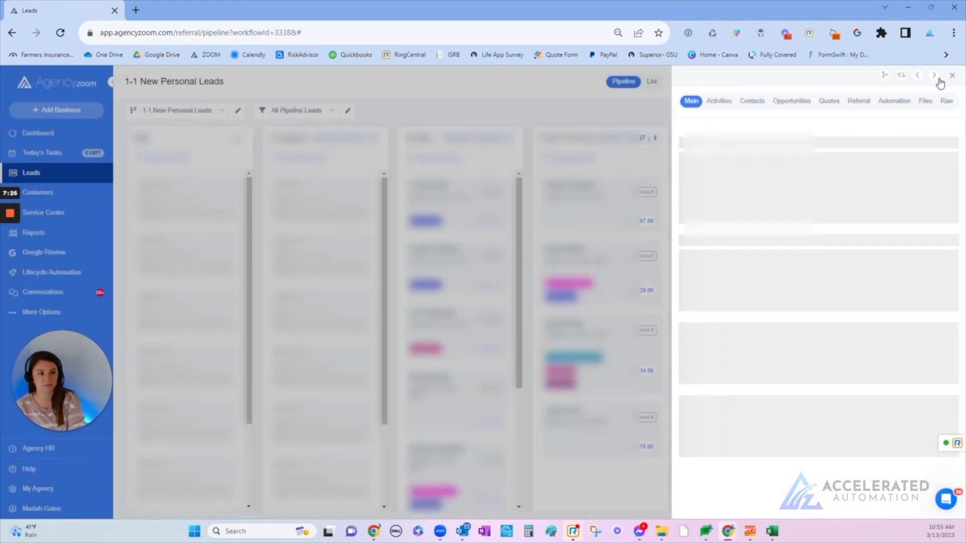
Smart-Cycle the lead to 1-3 Leads not quoted, cancelling open tasks, noted 'wasn't interested 1st time'.
{"action": "left_click", "coordinate": [952, 75]}
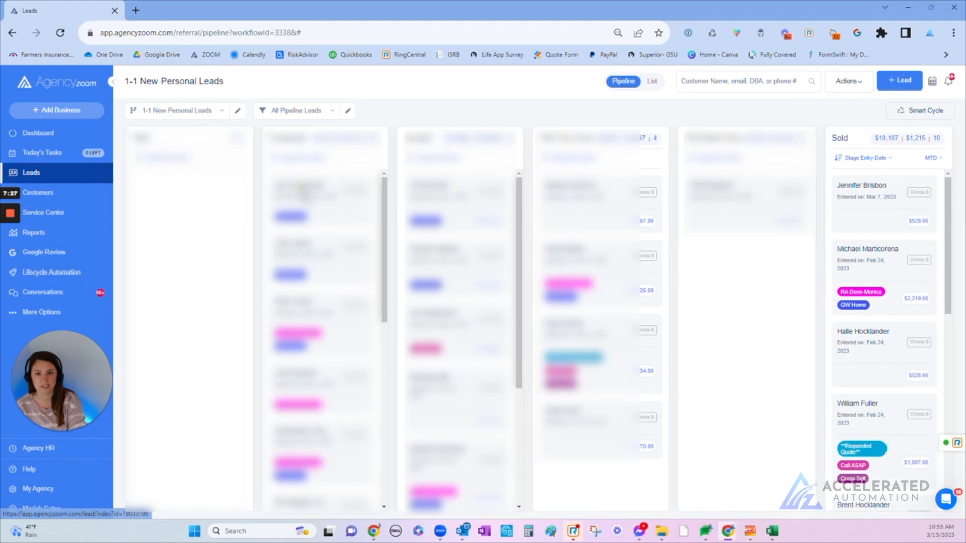
{"action": "scroll", "scroll_direction": "down", "scroll_amount": 3}
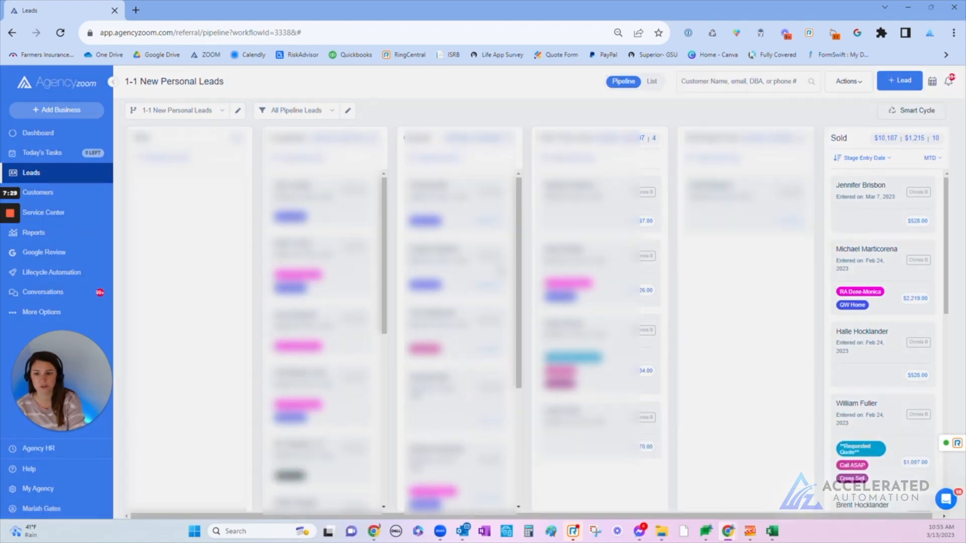
{"action": "left_click", "coordinate": [914, 110]}
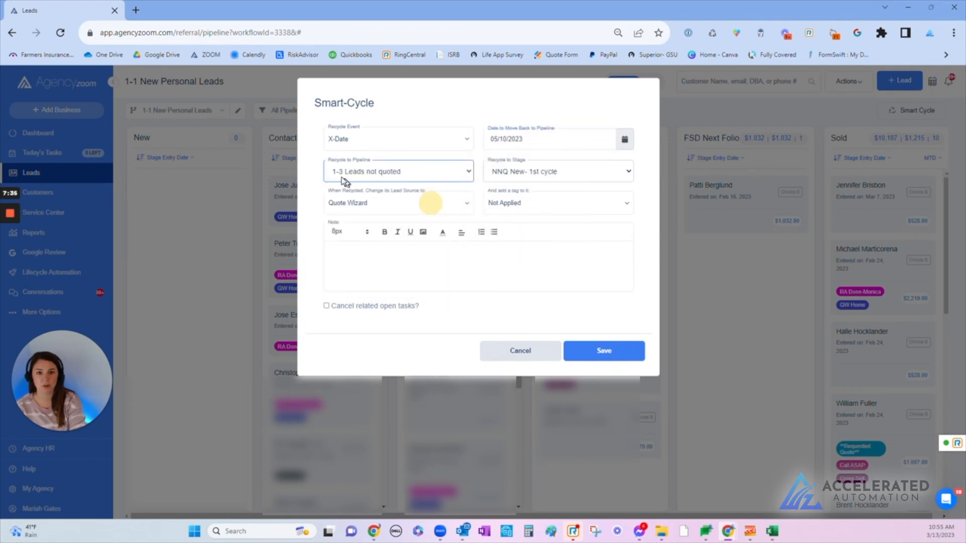
{"action": "left_click", "coordinate": [326, 306]}
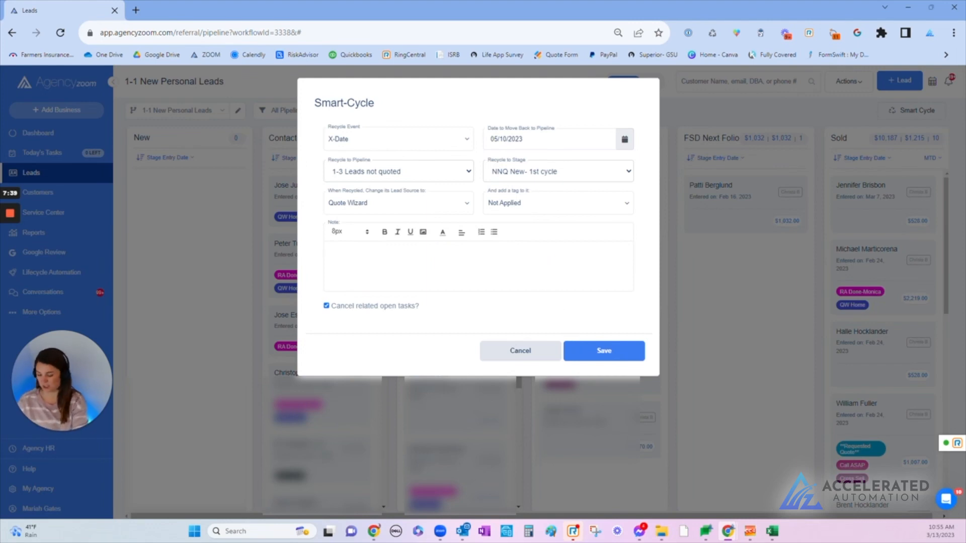
{"action": "type", "text": "wasn't interst"}
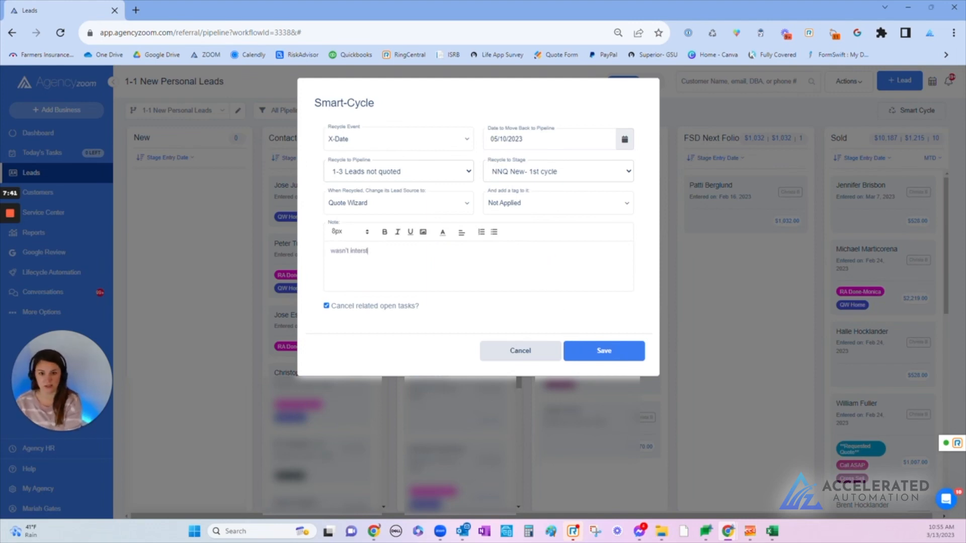
{"action": "key", "text": "Backspace"}
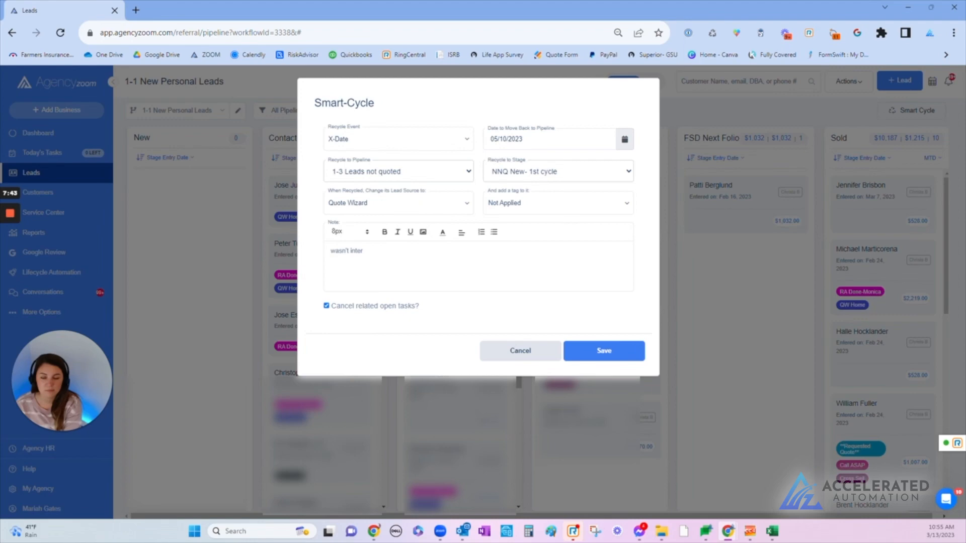
{"action": "type", "text": "ested 1st time"}
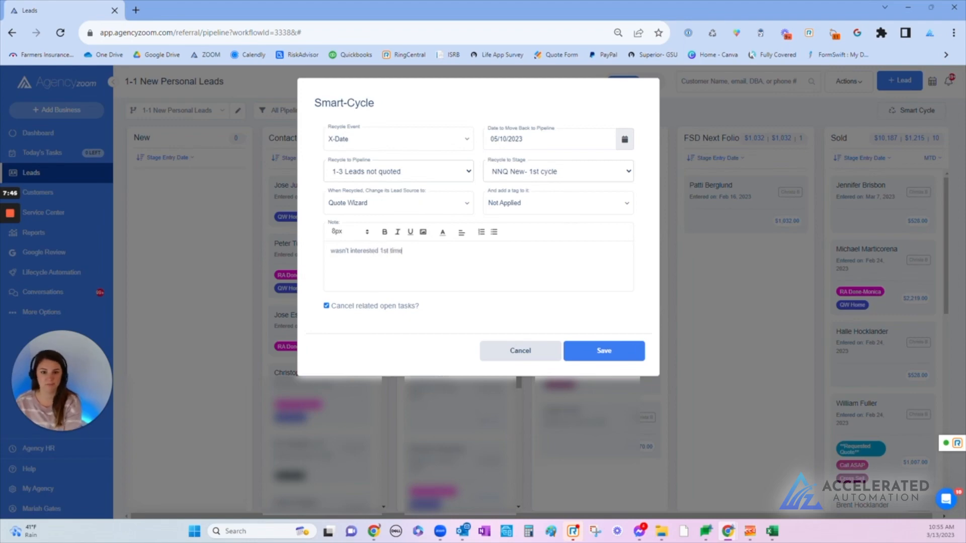
{"action": "left_click", "coordinate": [603, 350]}
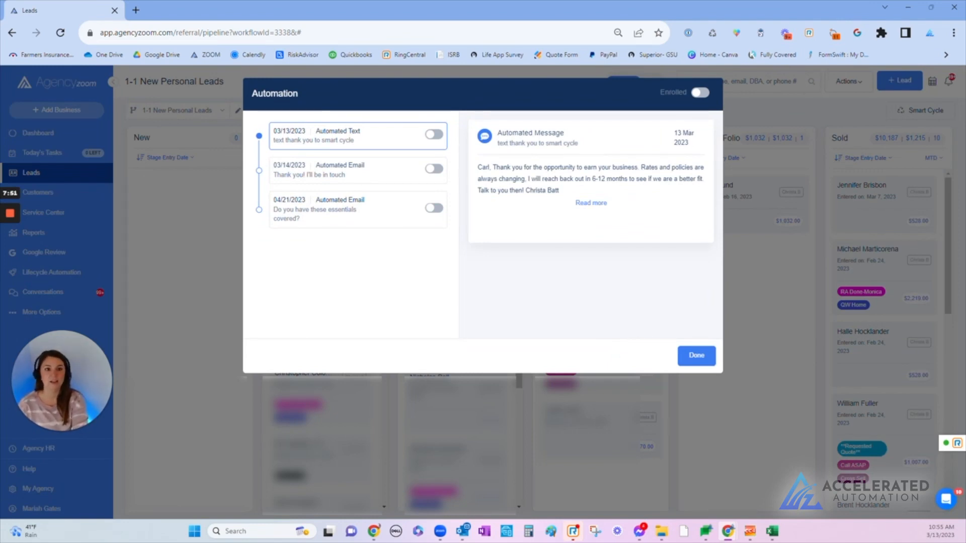
Preview the follow-up thank-you email, switch Enrolled on, and confirm the automation.
{"action": "left_click", "coordinate": [340, 170]}
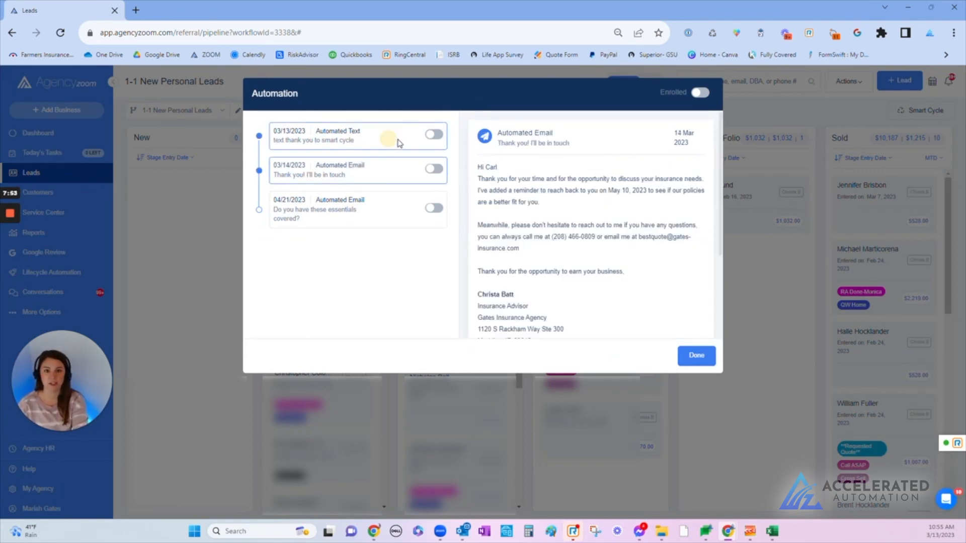
{"action": "left_click", "coordinate": [338, 135]}
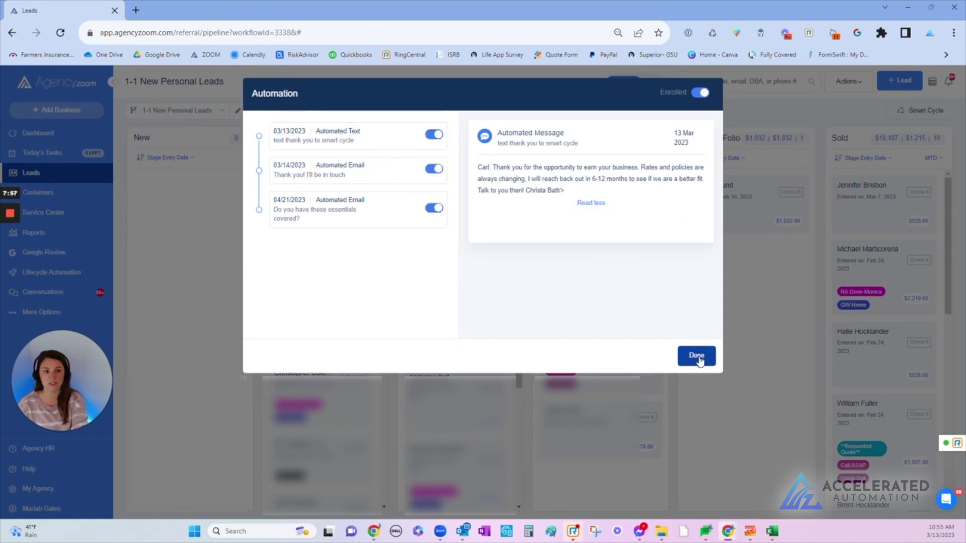
{"action": "left_click", "coordinate": [696, 357]}
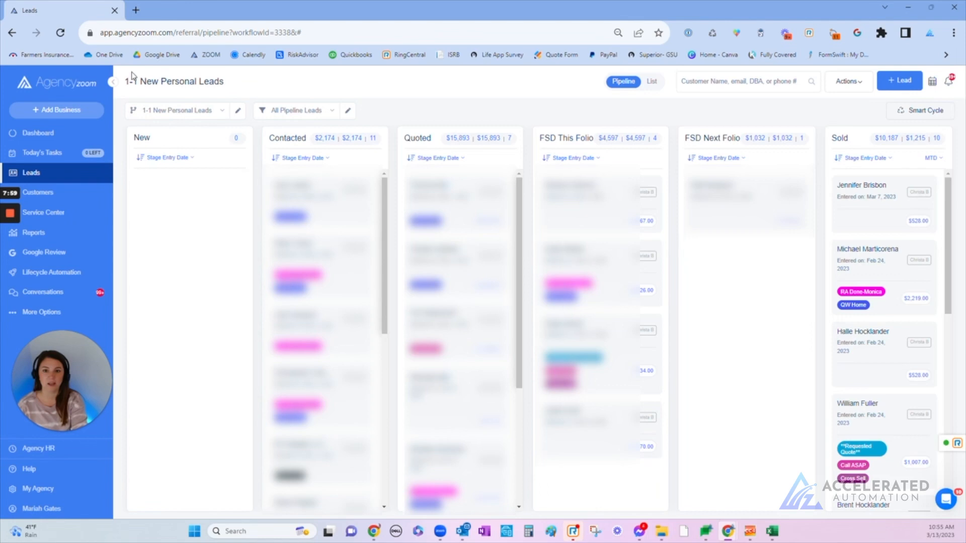
{"action": "mouse_move", "coordinate": [362, 112]}
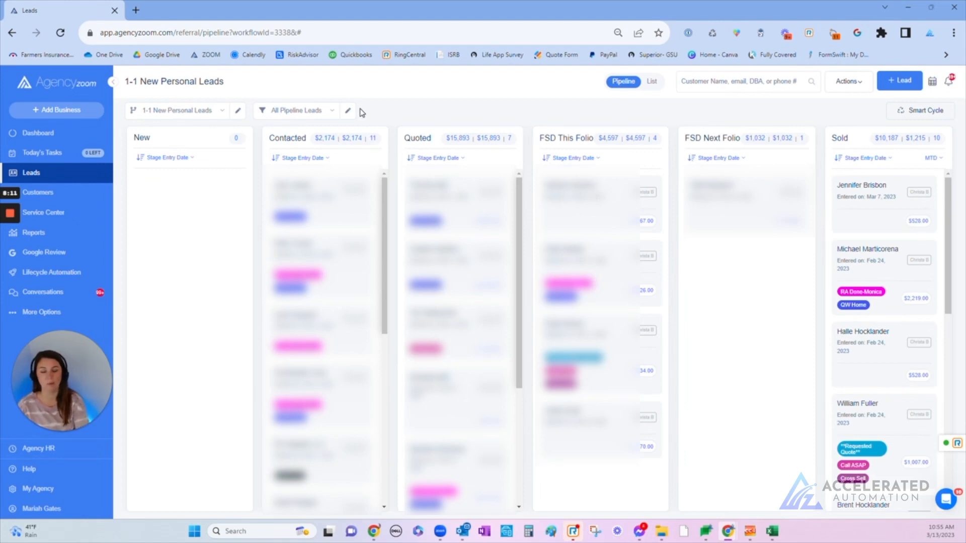
{"action": "mouse_move", "coordinate": [203, 120]}
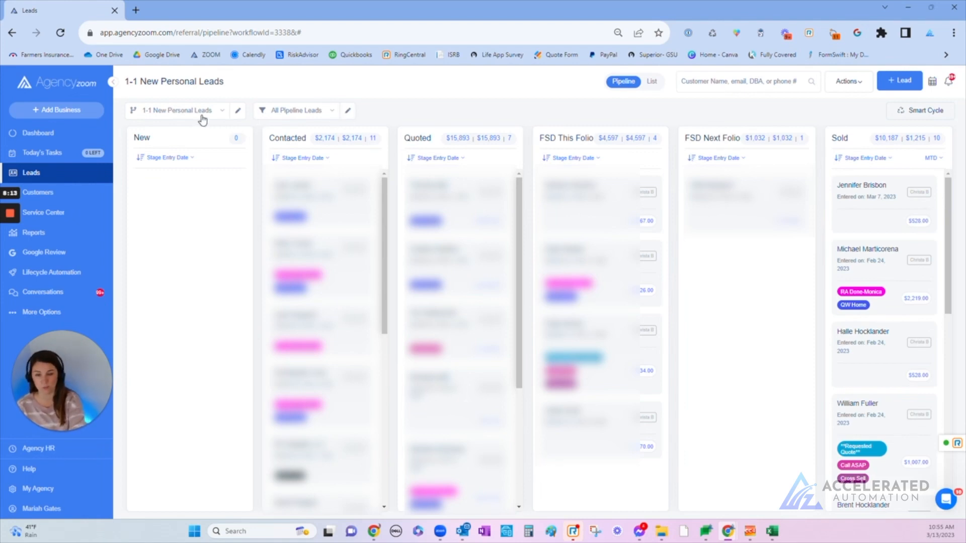
Glance at the 1-2 QNC Pipeline stages, then switch the board to 1-3 Leads not quoted.
{"action": "left_click", "coordinate": [176, 110]}
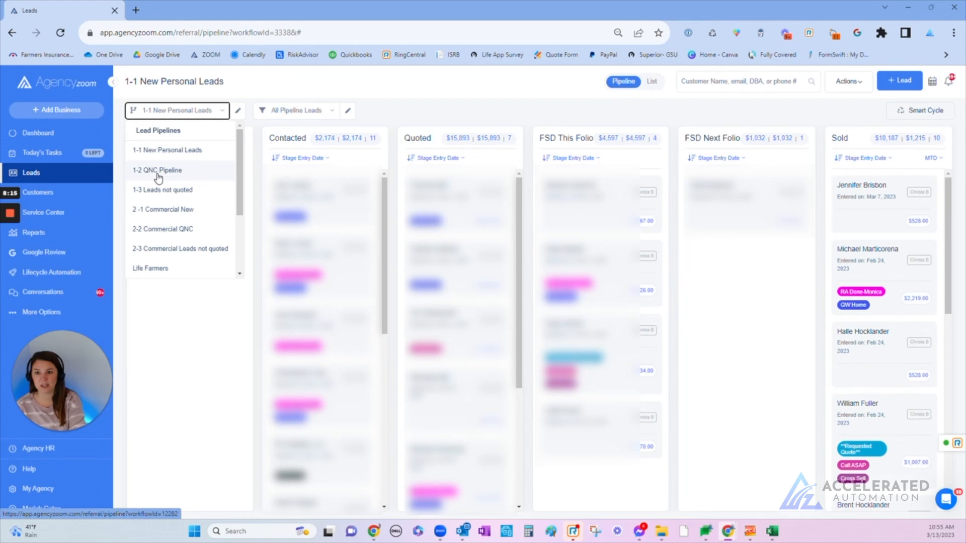
{"action": "left_click", "coordinate": [157, 170]}
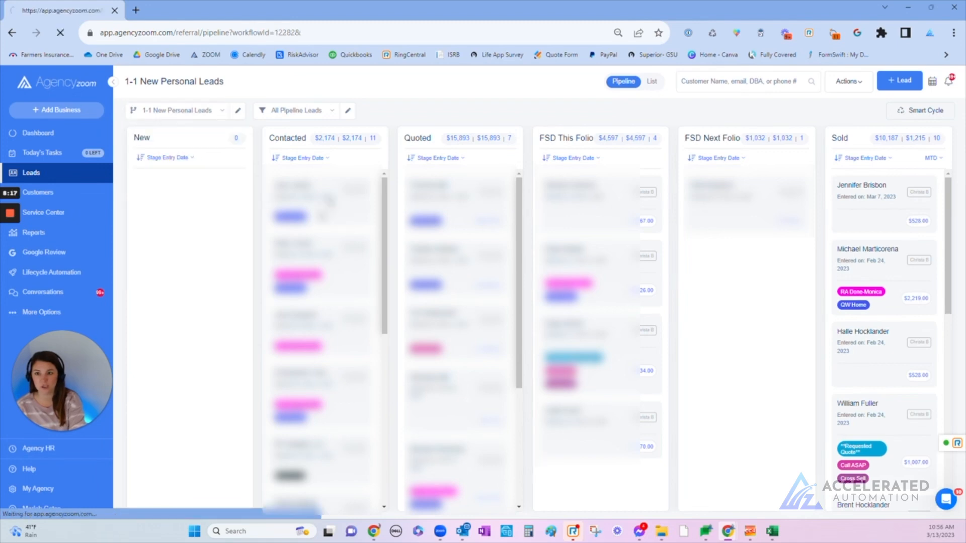
{"action": "left_click", "coordinate": [178, 110]}
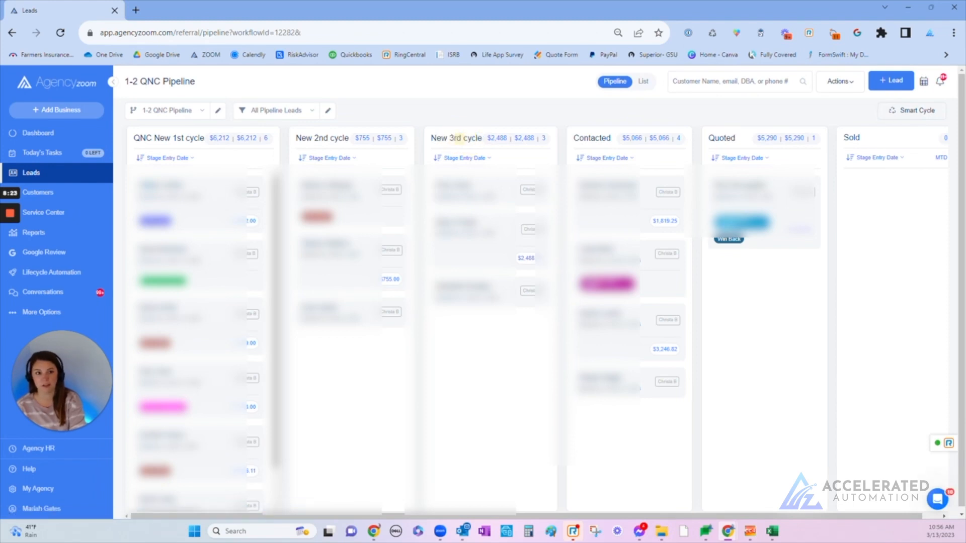
{"action": "mouse_move", "coordinate": [192, 123]}
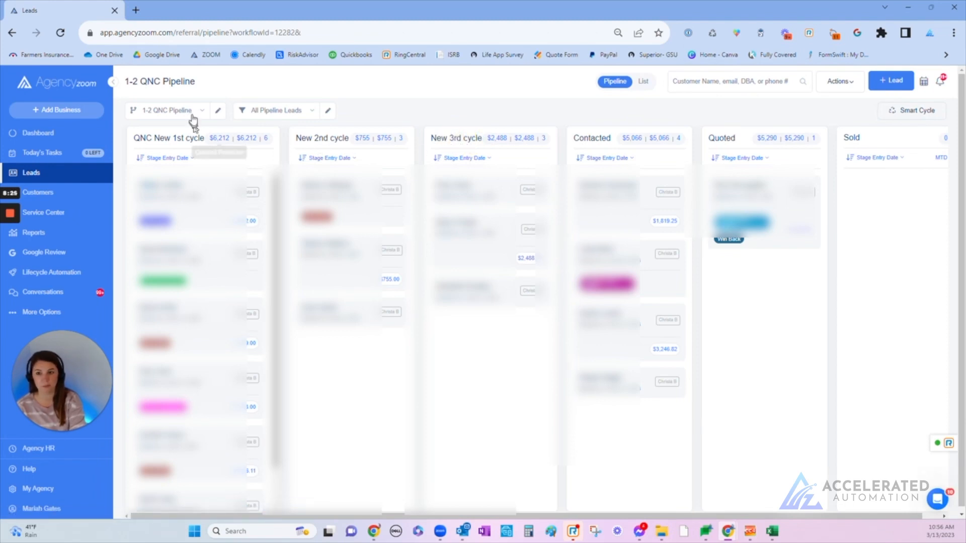
{"action": "left_click", "coordinate": [167, 110]}
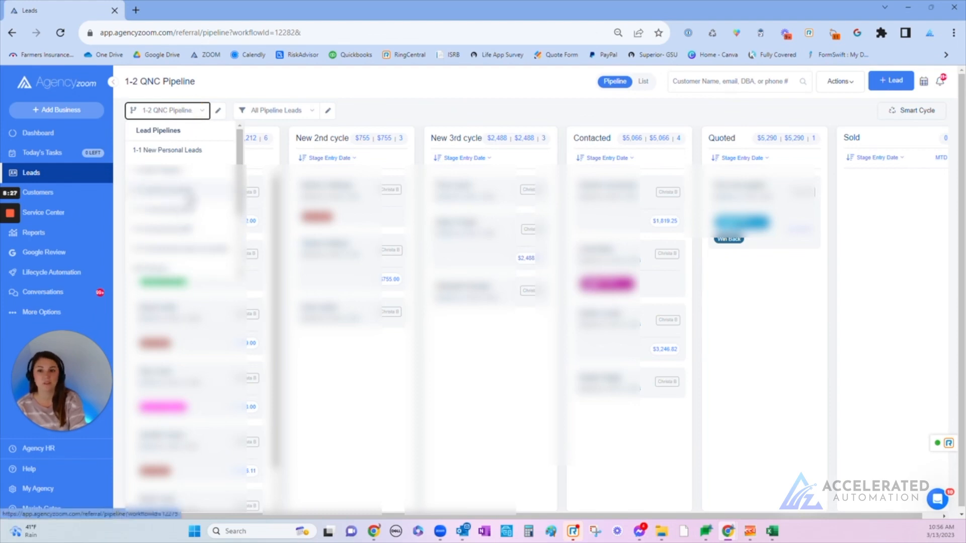
{"action": "left_click", "coordinate": [179, 149]}
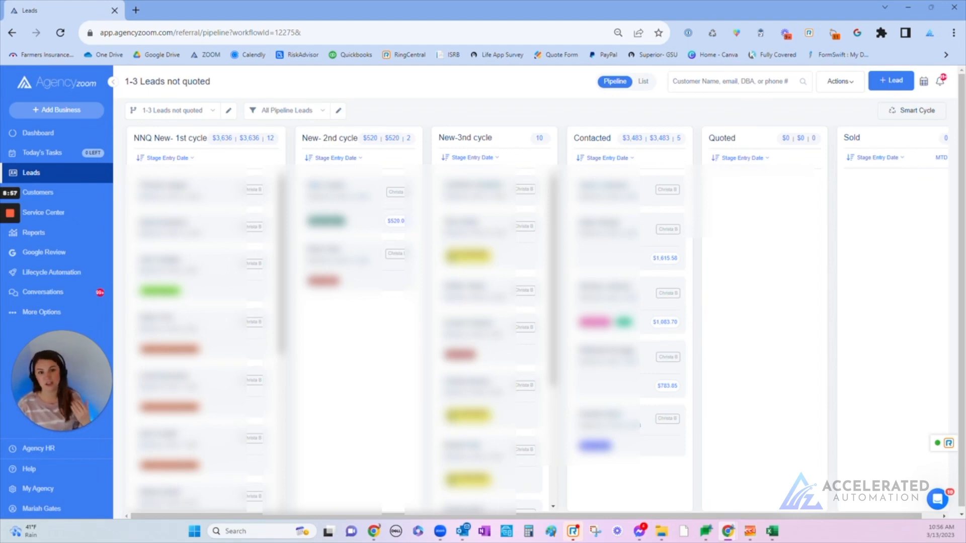
Filter the not-quoted leads to those with Automation Enrollment set to Not Enrolled.
{"action": "left_click", "coordinate": [336, 110]}
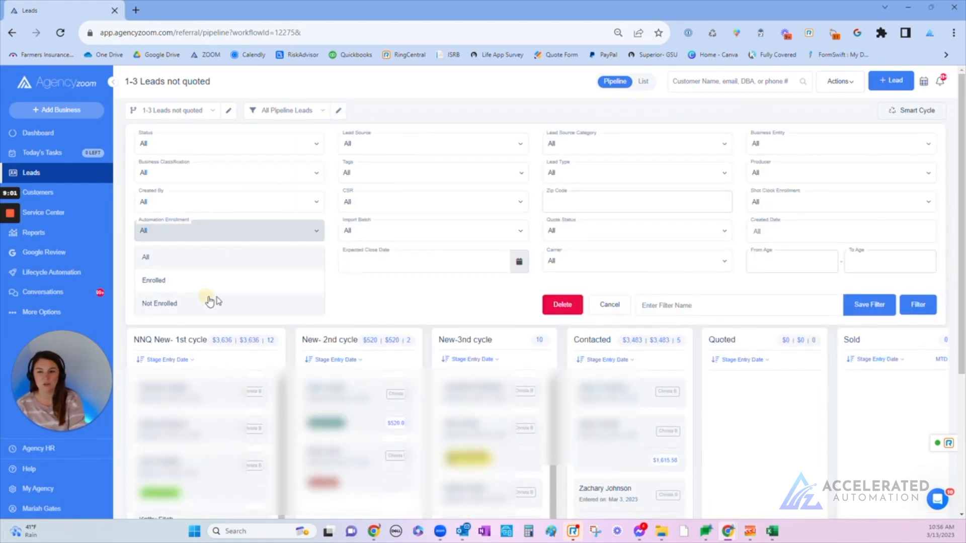
{"action": "left_click", "coordinate": [609, 304]}
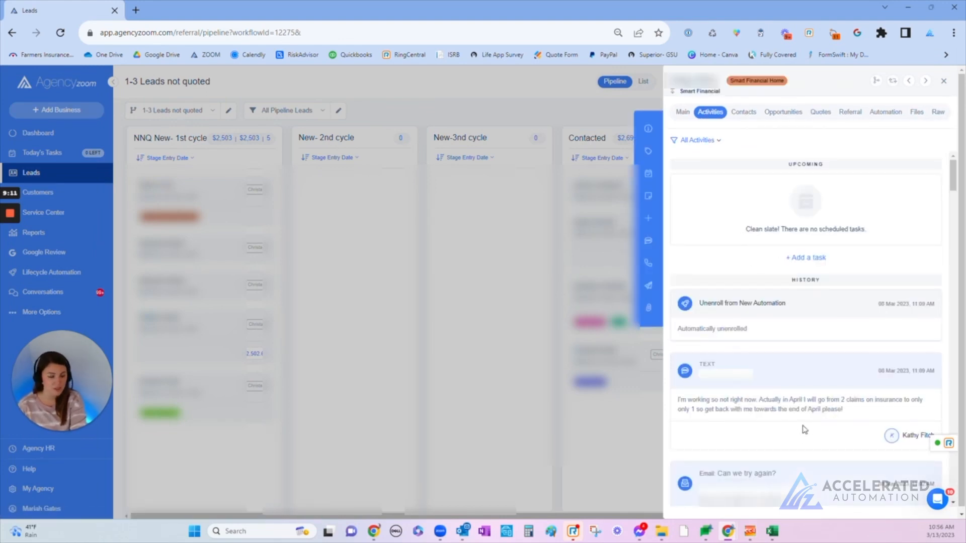
Review the lead's activity history, including its texted reply and follow-up email, then close the panel.
{"action": "scroll", "scroll_direction": "down", "scroll_amount": 3}
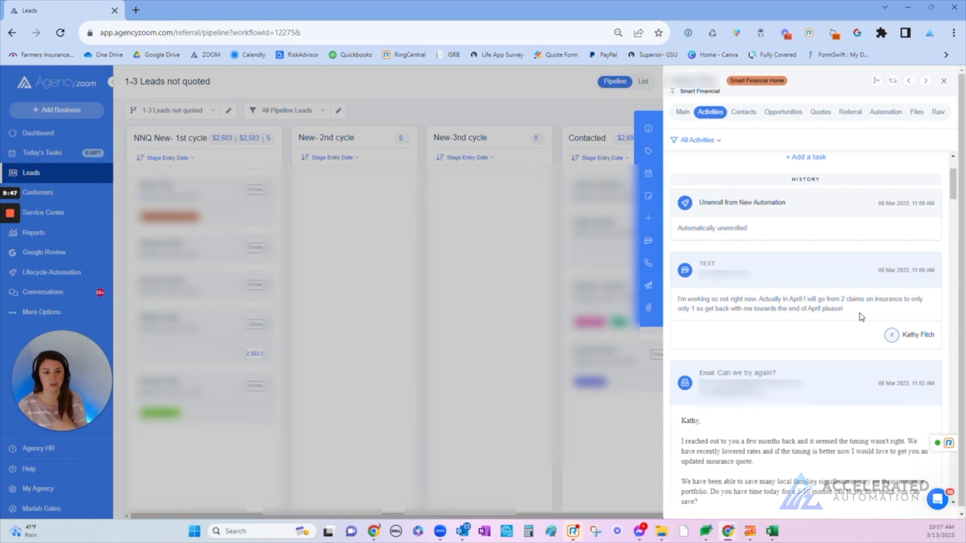
{"action": "scroll", "scroll_direction": "up", "scroll_amount": 3}
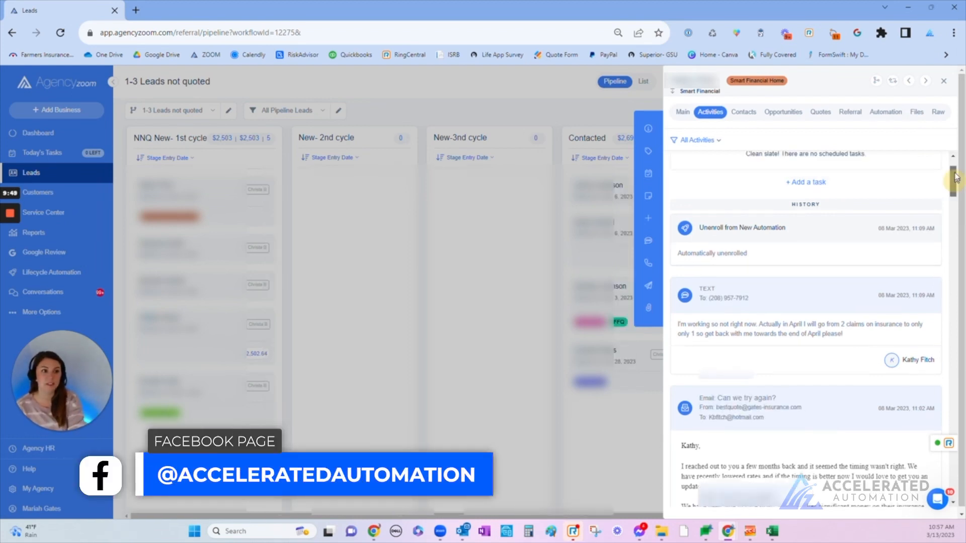
{"action": "scroll", "scroll_direction": "up", "scroll_amount": 3}
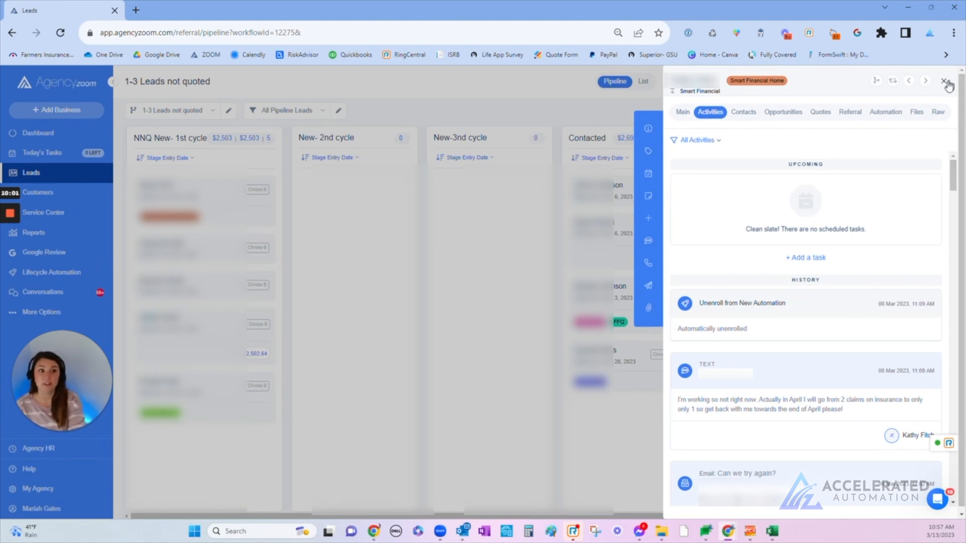
{"action": "left_click", "coordinate": [946, 80]}
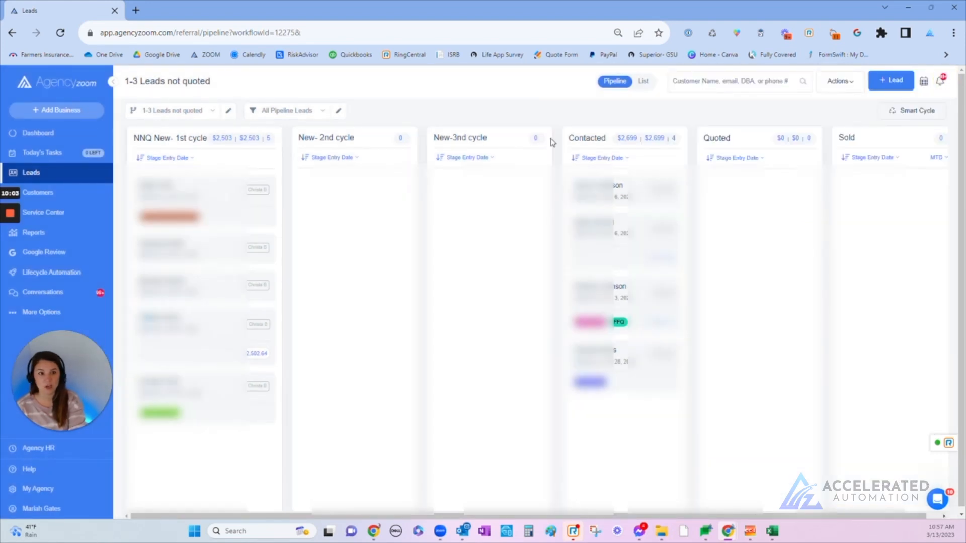
{"action": "mouse_move", "coordinate": [546, 120]}
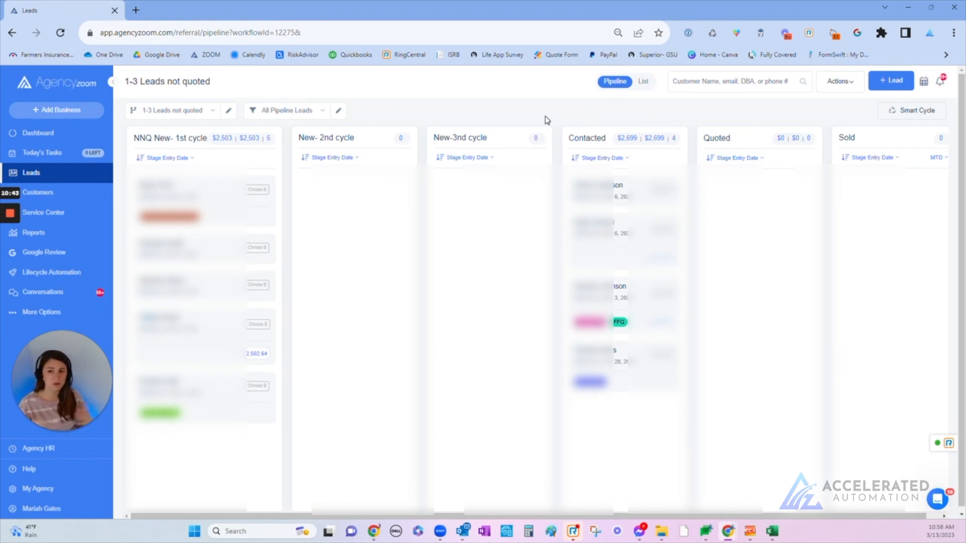
{"action": "mouse_move", "coordinate": [39, 192]}
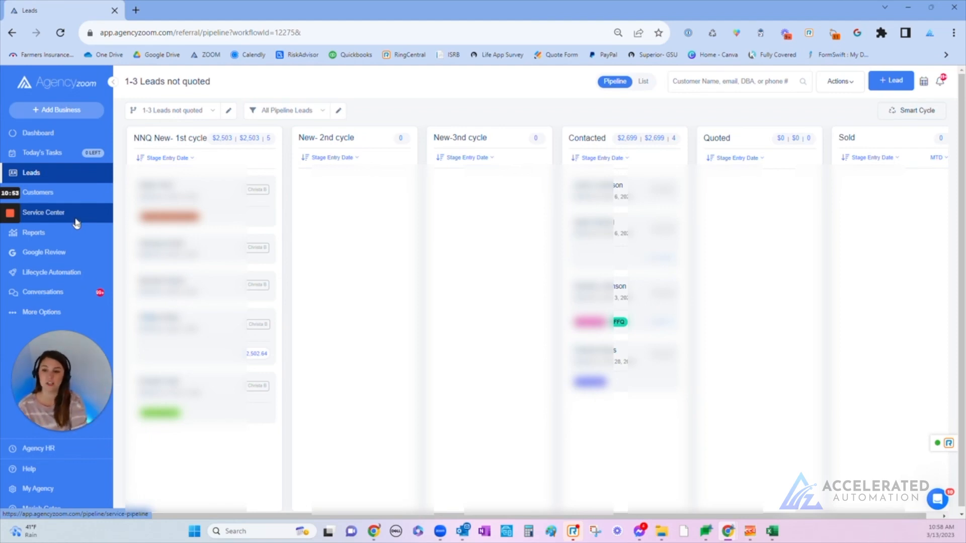
Go to Service Center and switch to the 2Claims pipeline.
{"action": "left_click", "coordinate": [43, 212]}
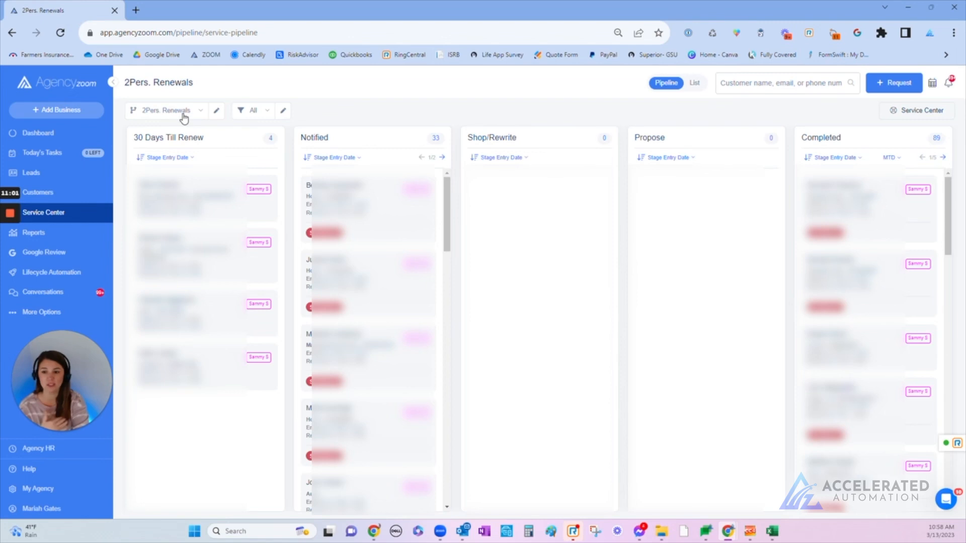
{"action": "left_click", "coordinate": [166, 110]}
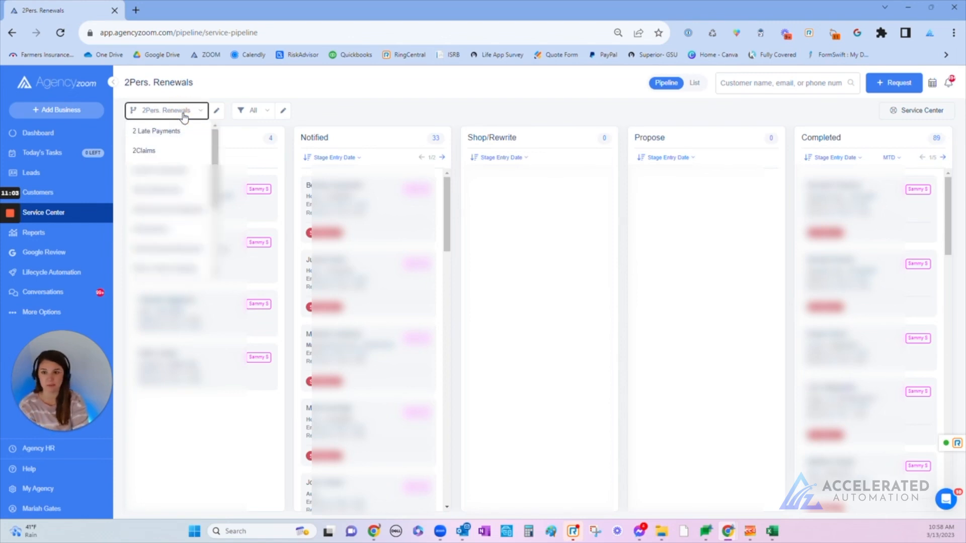
{"action": "mouse_move", "coordinate": [155, 152]}
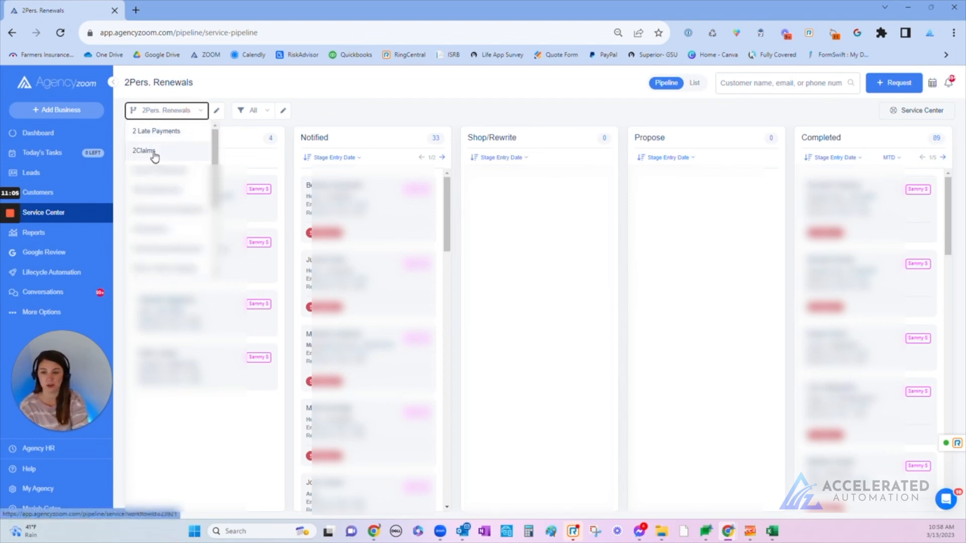
{"action": "left_click", "coordinate": [143, 151]}
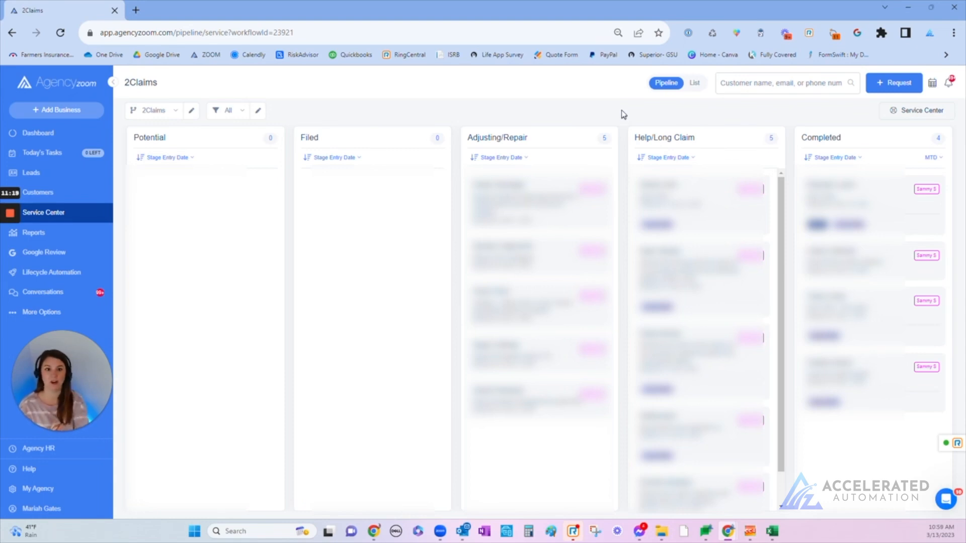
{"action": "mouse_move", "coordinate": [513, 137]}
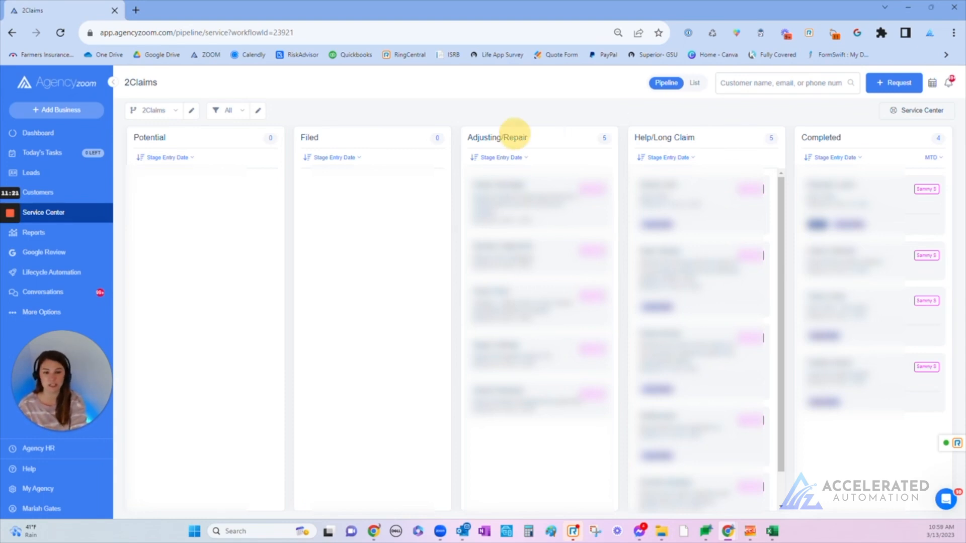
{"action": "mouse_move", "coordinate": [671, 135]}
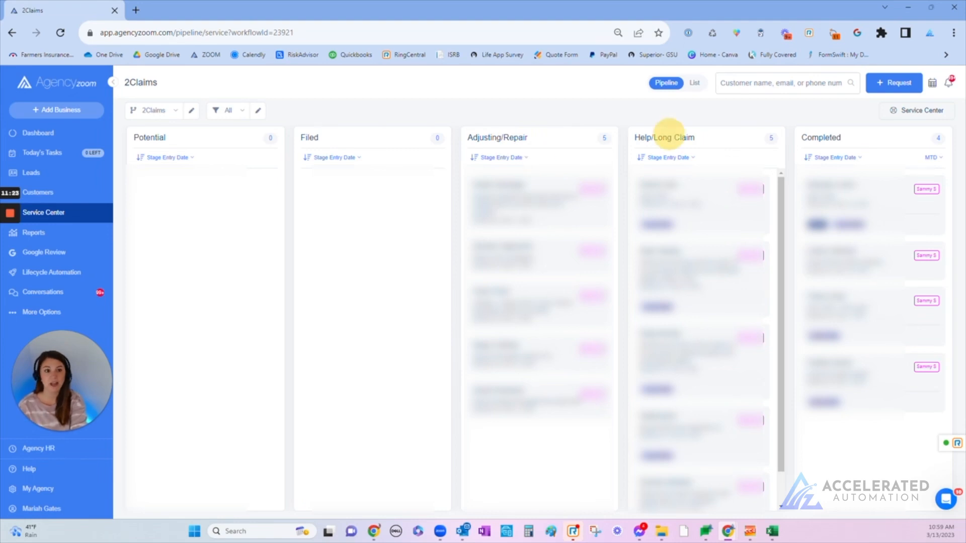
{"action": "mouse_move", "coordinate": [782, 231]}
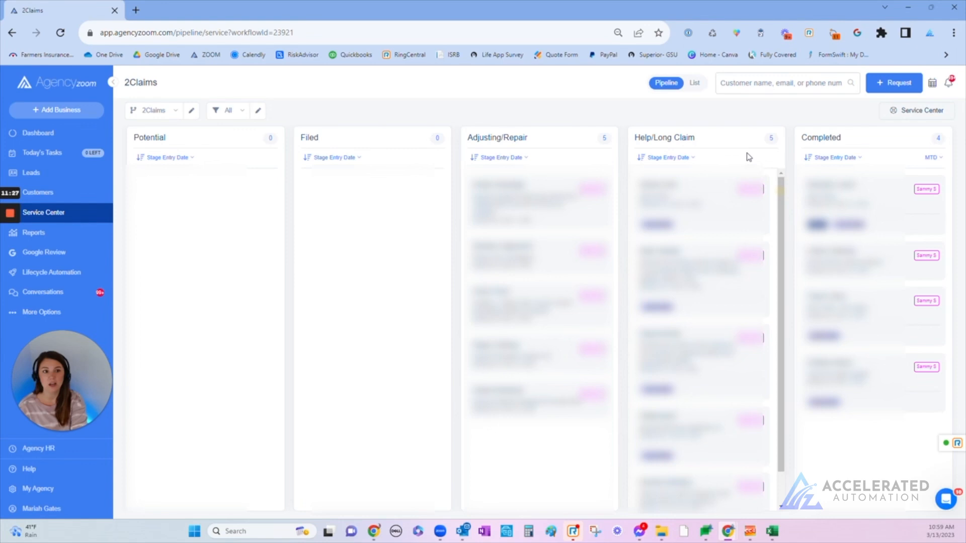
{"action": "mouse_move", "coordinate": [737, 143]}
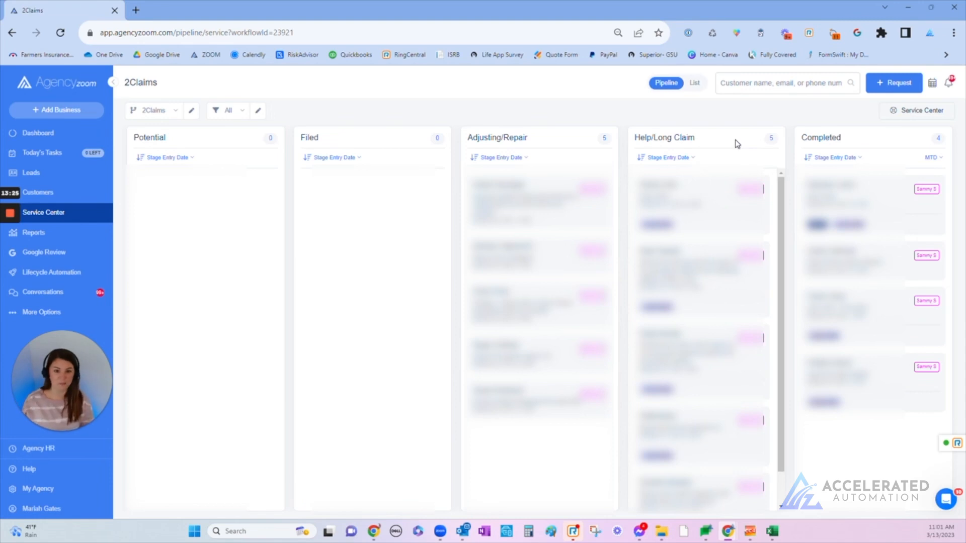
{"action": "mouse_move", "coordinate": [578, 104]}
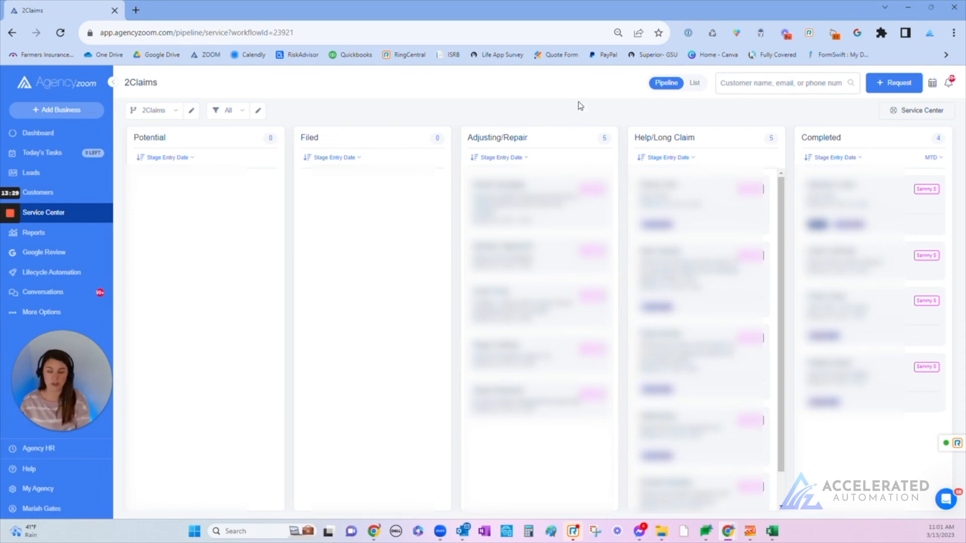
{"action": "mouse_move", "coordinate": [137, 10]}
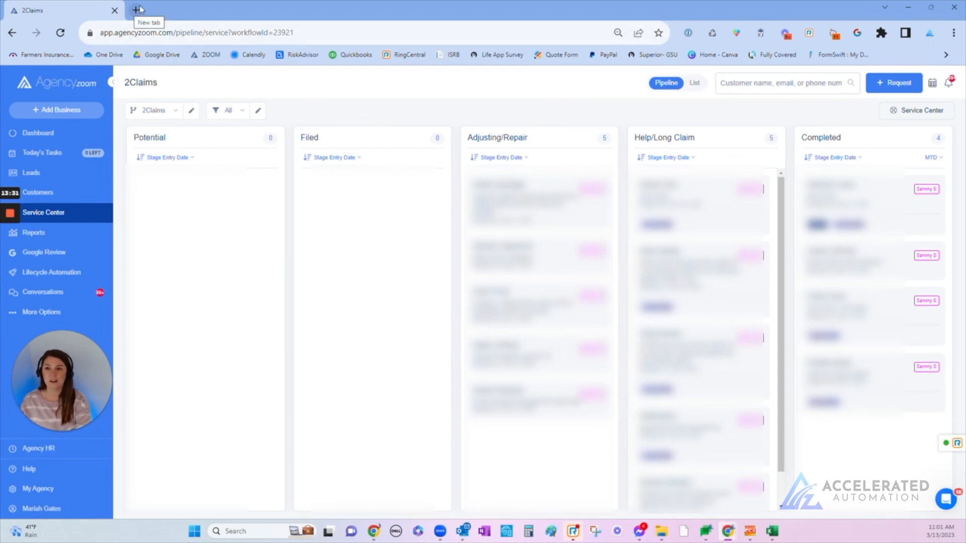
Open agencyzoomautomation.com in a new tab and view its Schedule A Call contact section.
{"action": "left_click", "coordinate": [139, 10]}
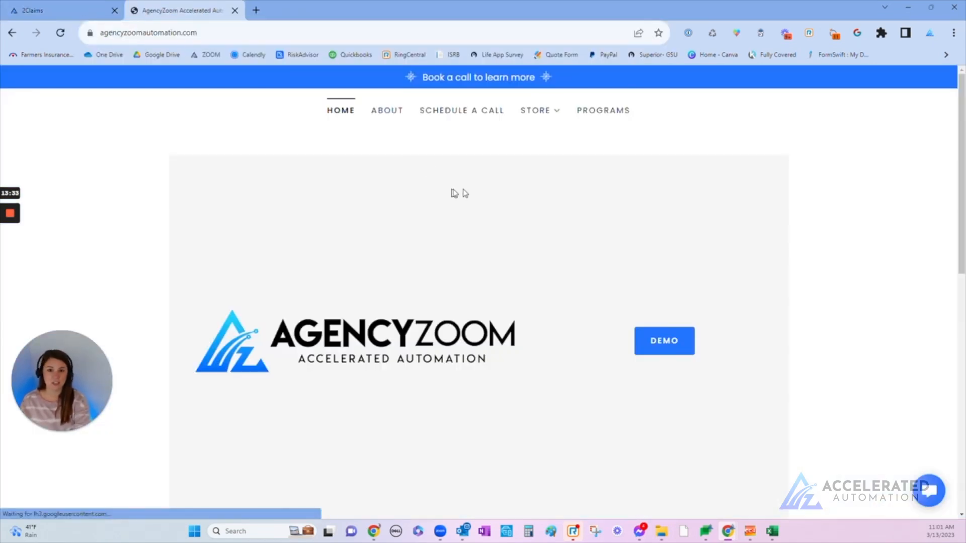
{"action": "left_click", "coordinate": [535, 111]}
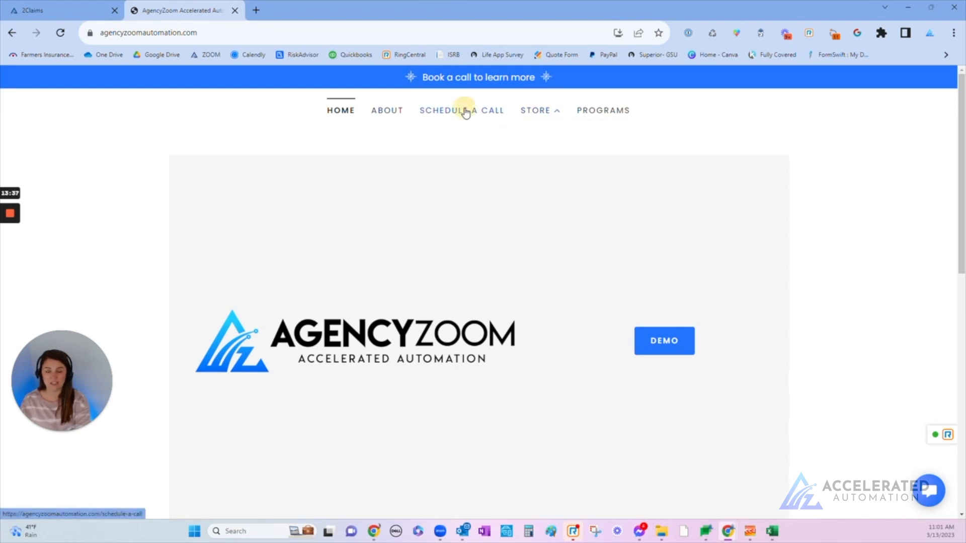
{"action": "left_click", "coordinate": [460, 111]}
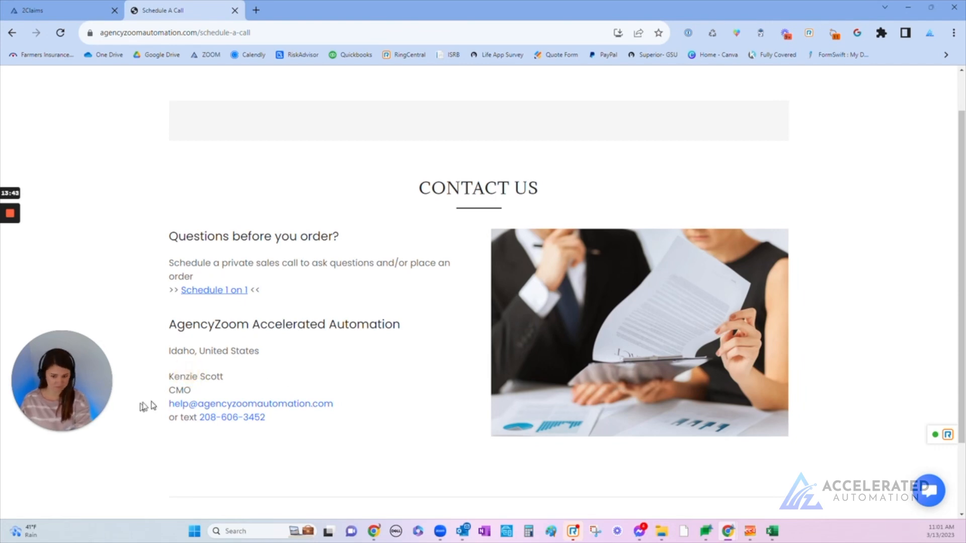
{"action": "mouse_move", "coordinate": [214, 290]}
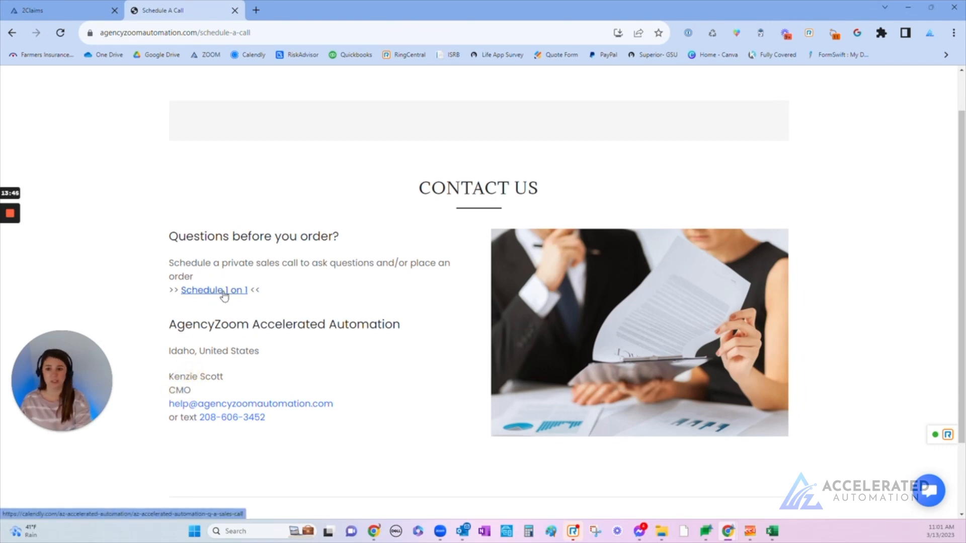
{"action": "scroll", "scroll_direction": "down", "scroll_amount": 3}
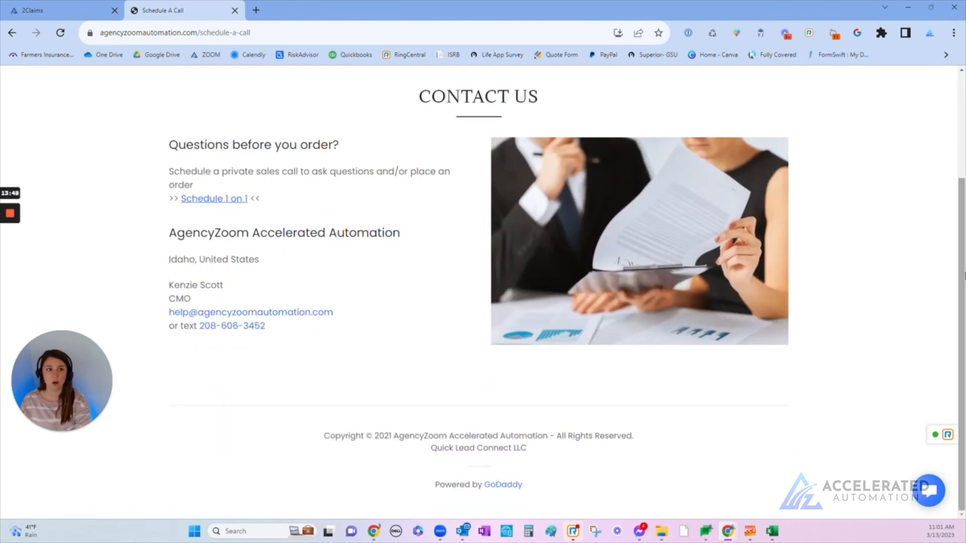
{"action": "scroll", "scroll_direction": "up", "scroll_amount": 3}
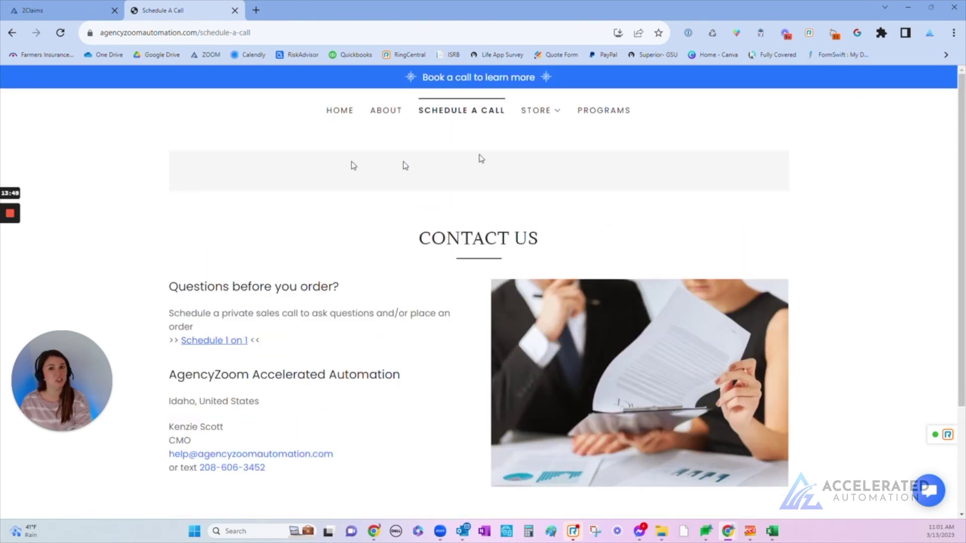
{"action": "mouse_move", "coordinate": [242, 218]}
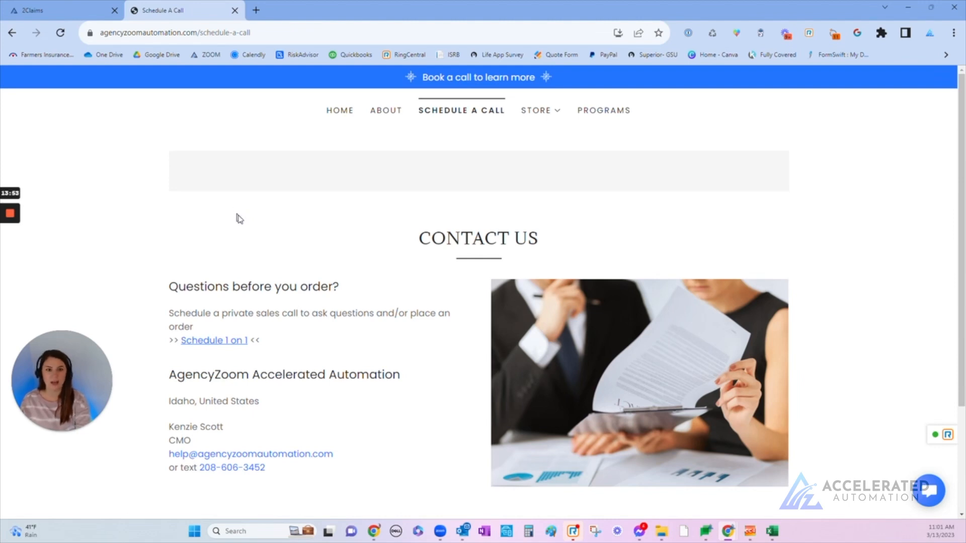
{"action": "mouse_move", "coordinate": [250, 222]}
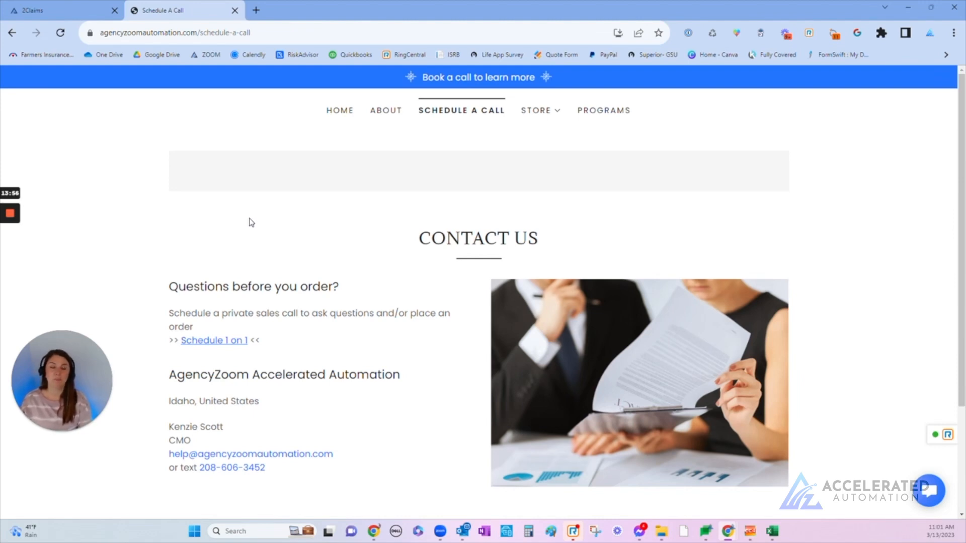